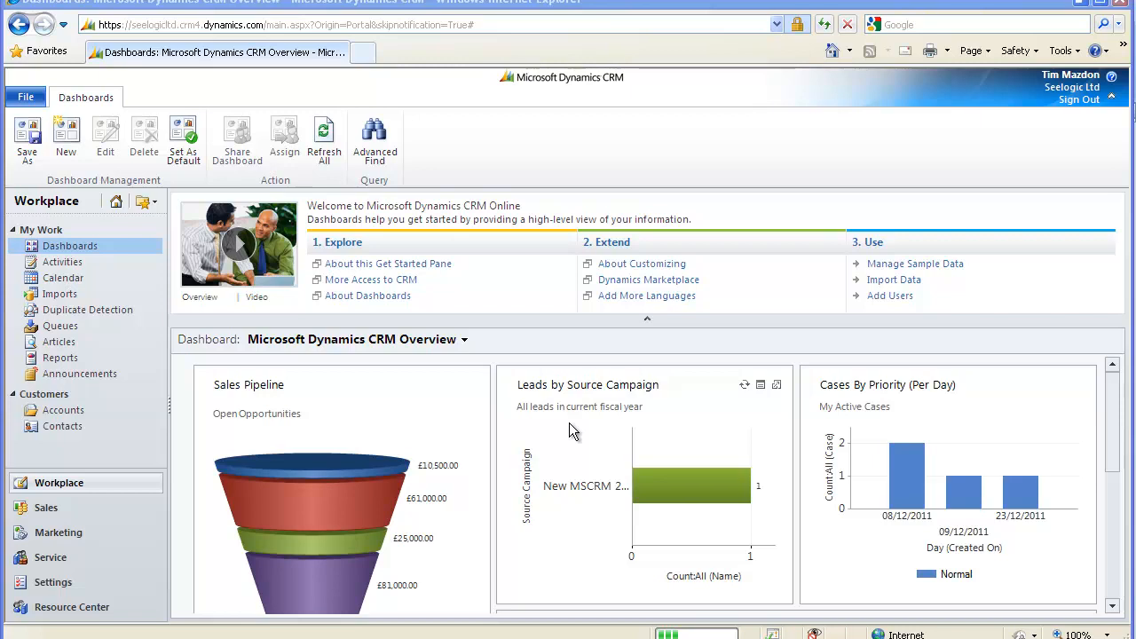
pyautogui.moveTo(476, 426)
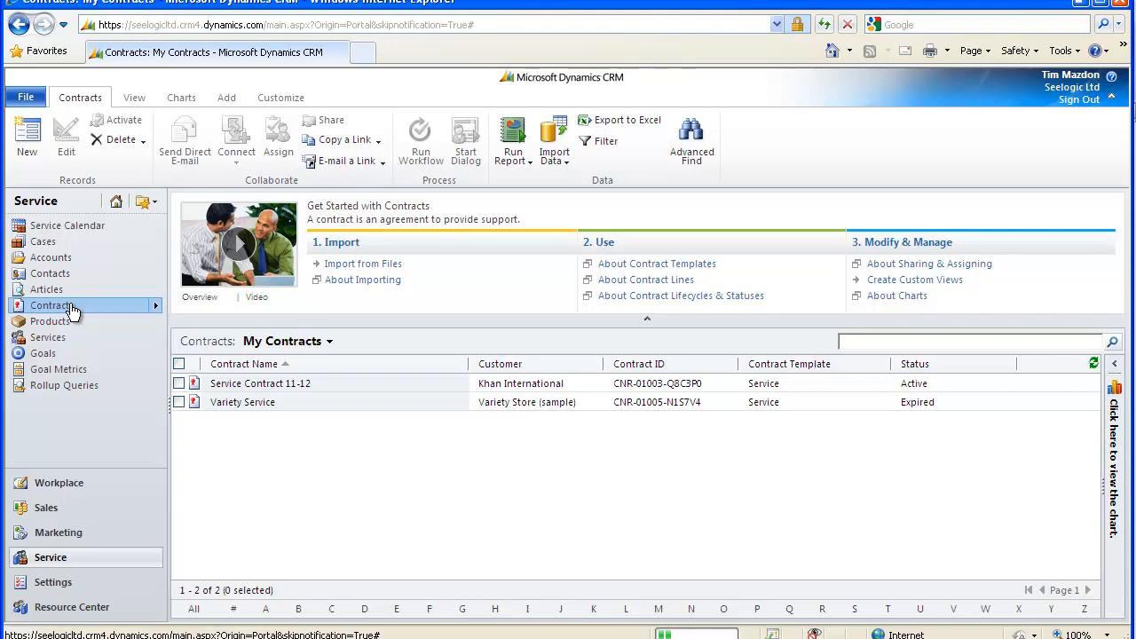
pyautogui.click(968, 341)
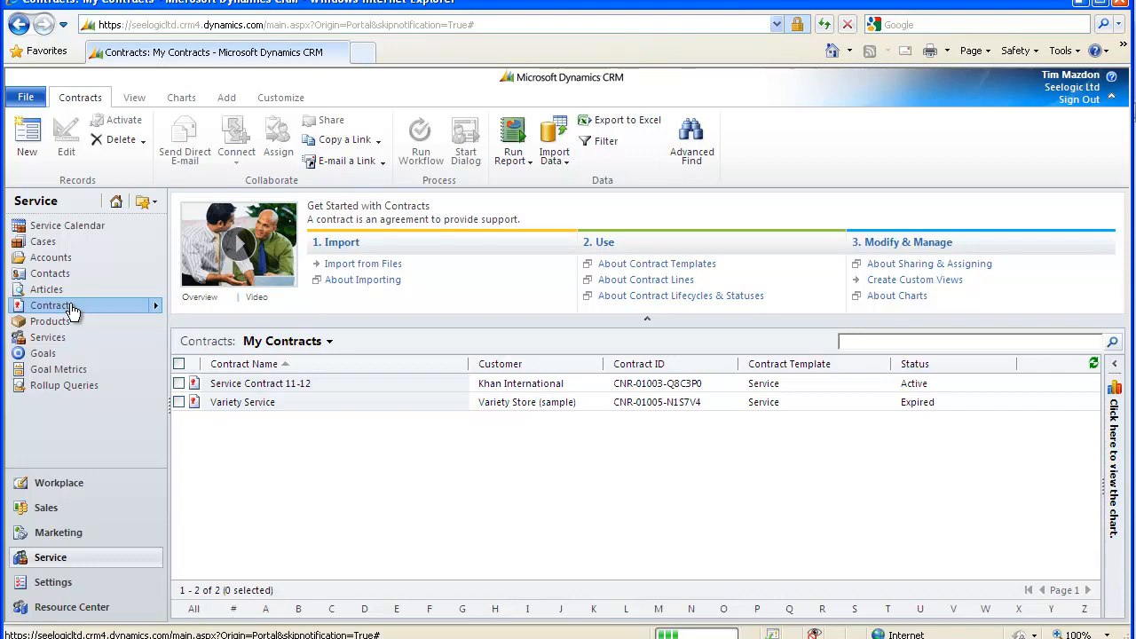
pyautogui.click(967, 341)
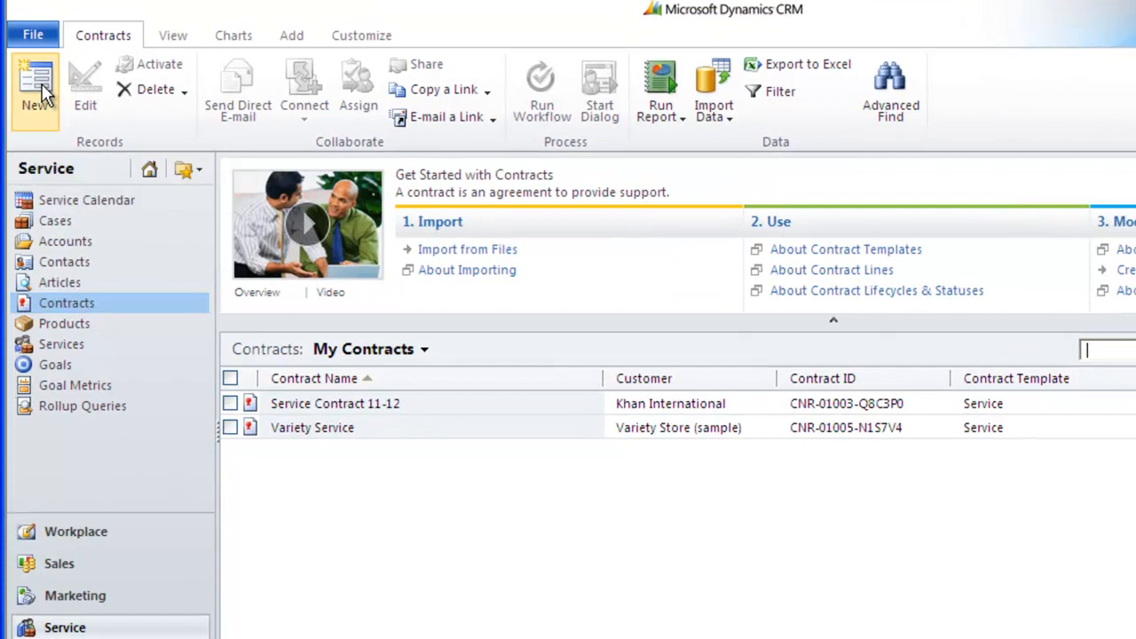
# Step: Create a new contract using the SER - Service template from the Template Explorer
pyautogui.click(33, 89)
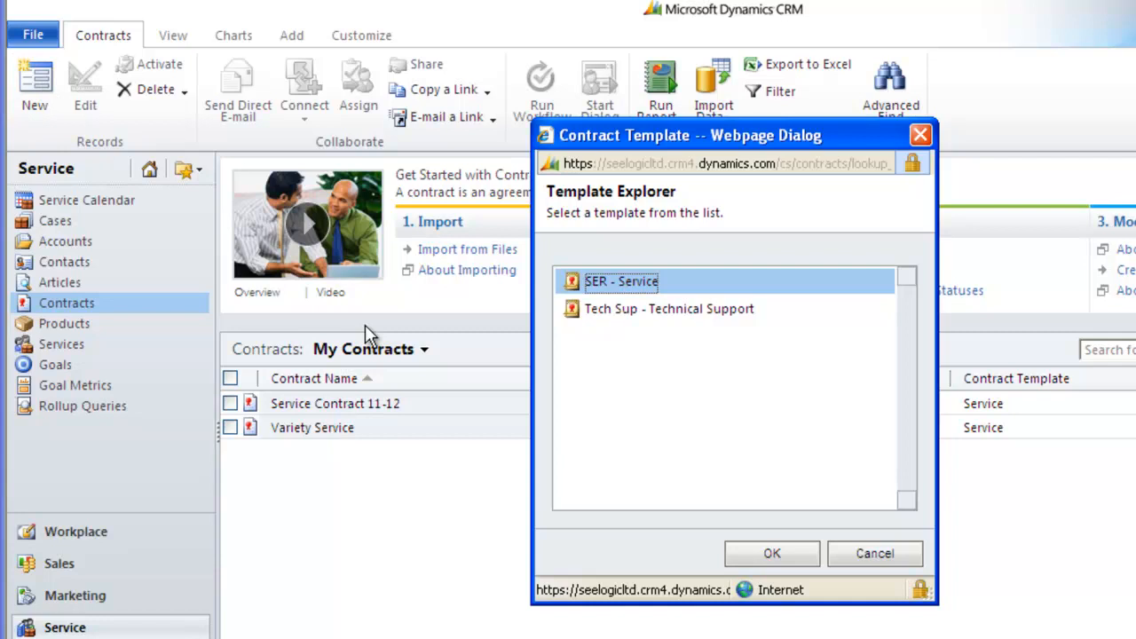
pyautogui.moveTo(648, 565)
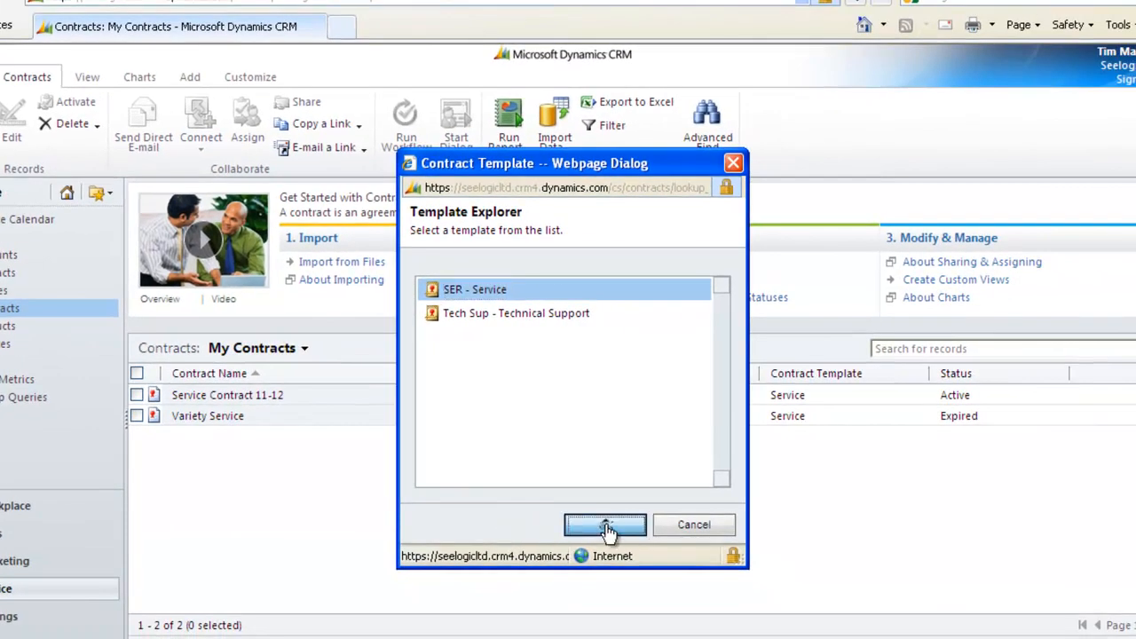
pyautogui.click(605, 526)
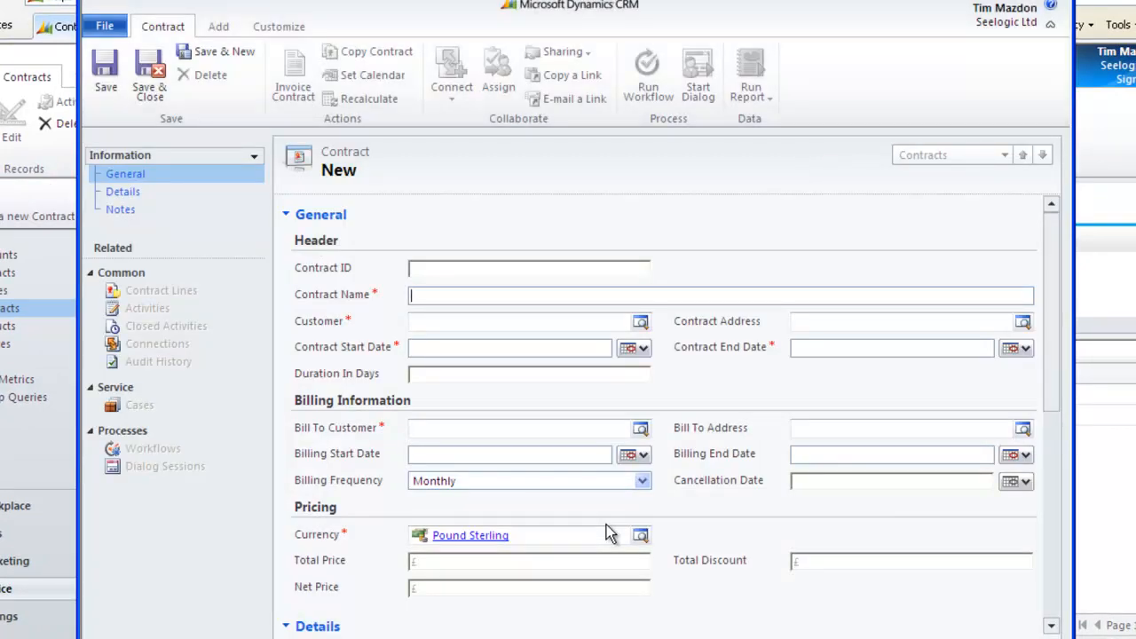
# Step: Enter the contract name and begin typing 'z' in the Customer field for Zircon
pyautogui.write('Mid')
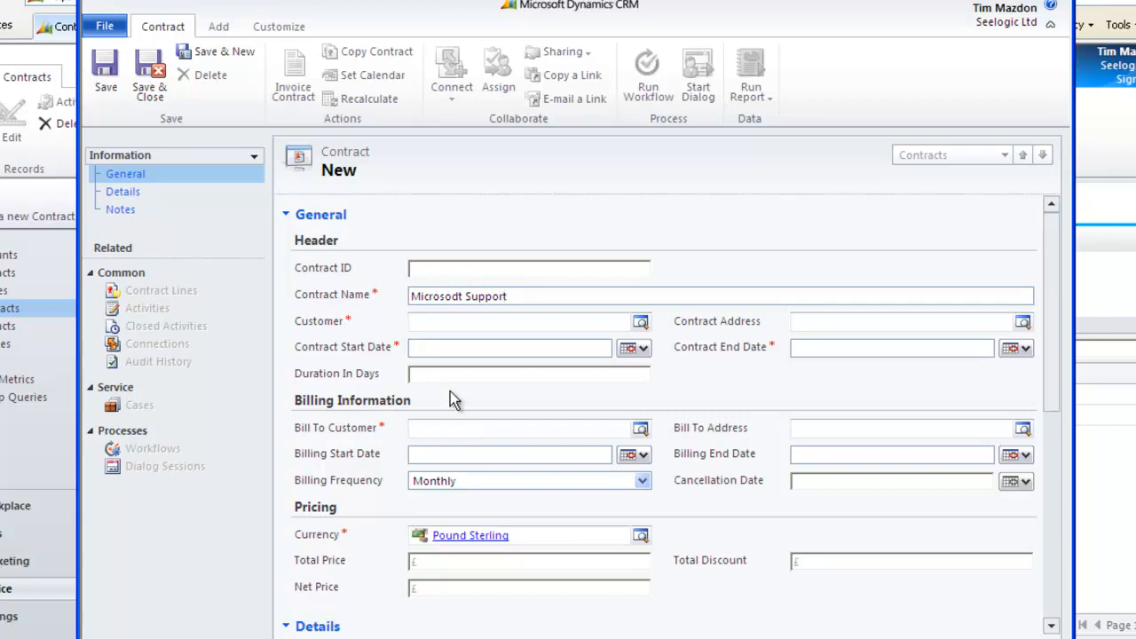
pyautogui.click(518, 321)
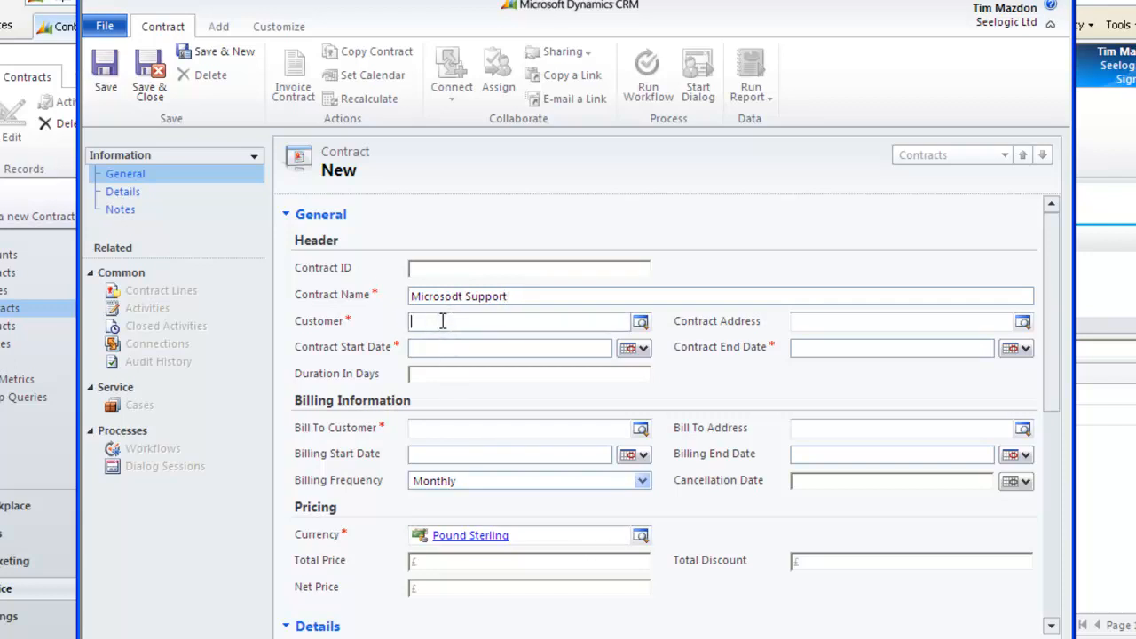
pyautogui.write('z')
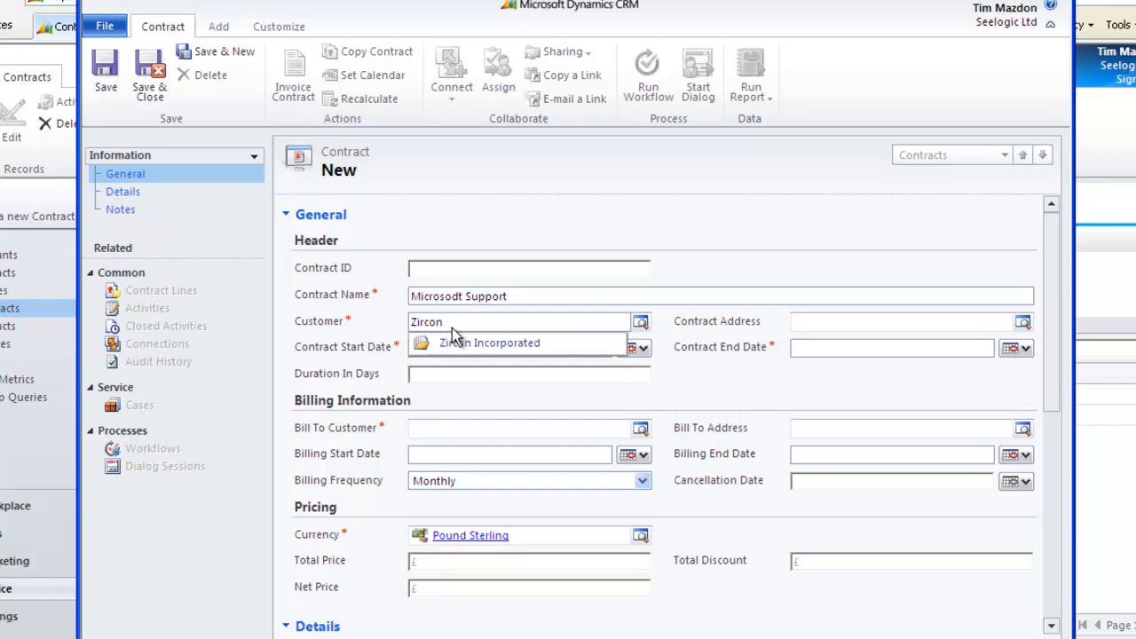
# Step: Choose Zircon Incorporated as customer and set the start date to today, 19/01/2012
pyautogui.click(490, 342)
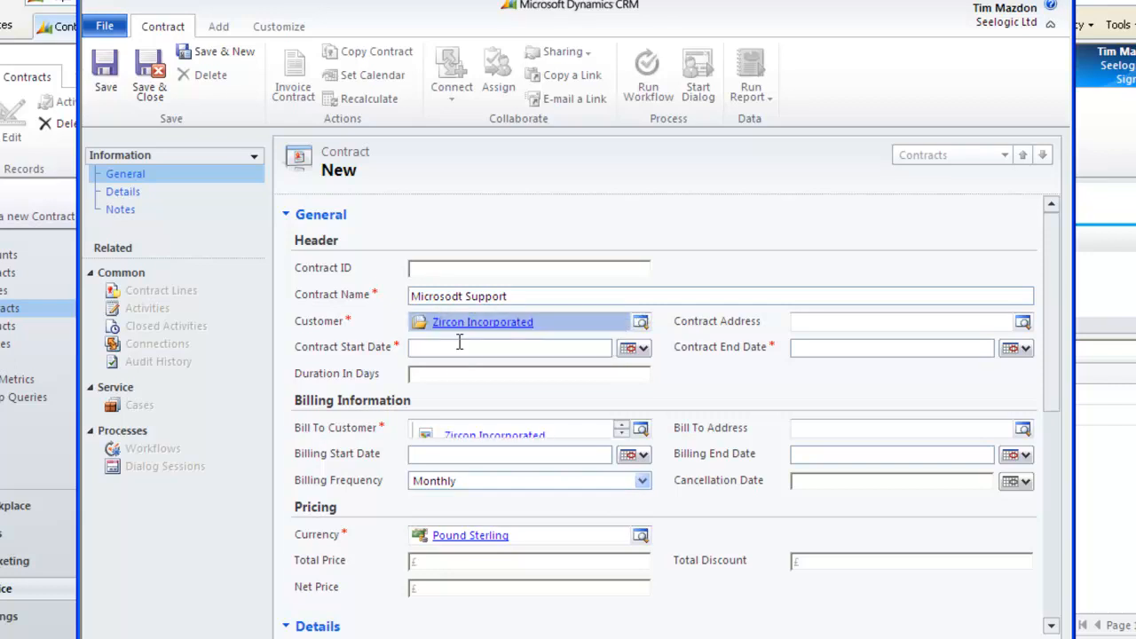
pyautogui.click(636, 346)
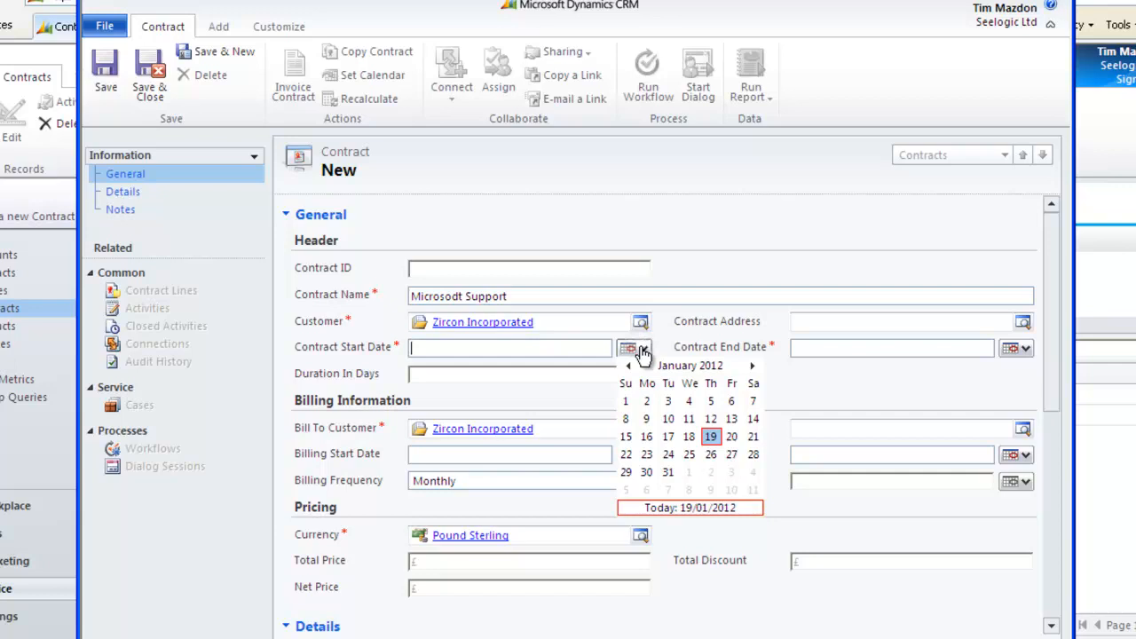
pyautogui.click(710, 437)
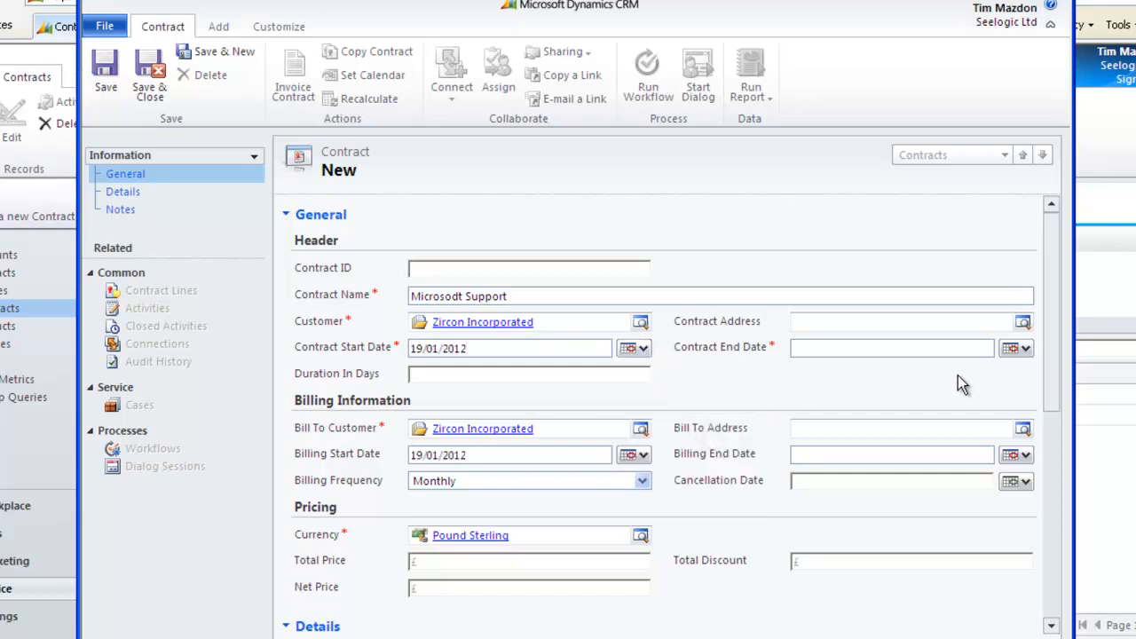
# Step: Set the contract end date to 18/01/2013 using the calendar
pyautogui.click(1016, 348)
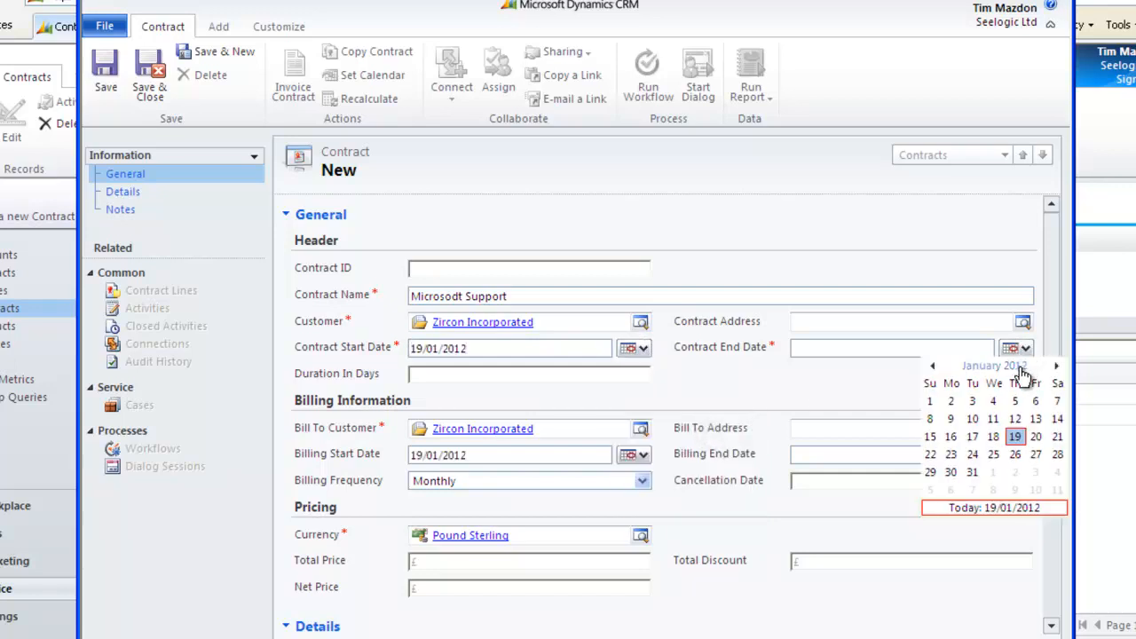
pyautogui.click(994, 366)
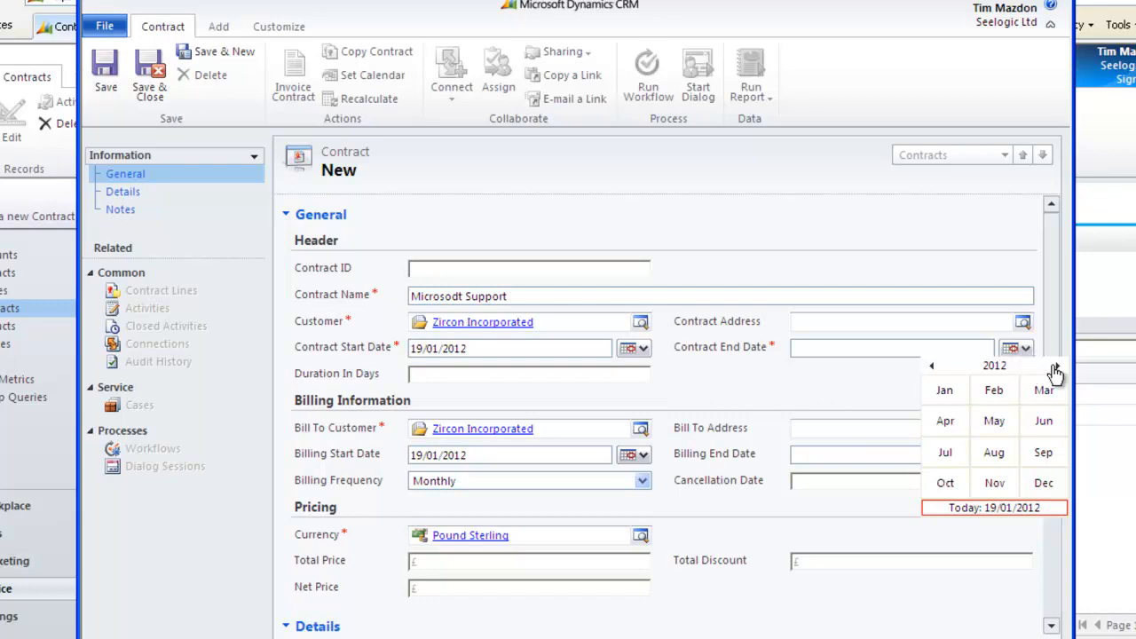
pyautogui.click(1055, 365)
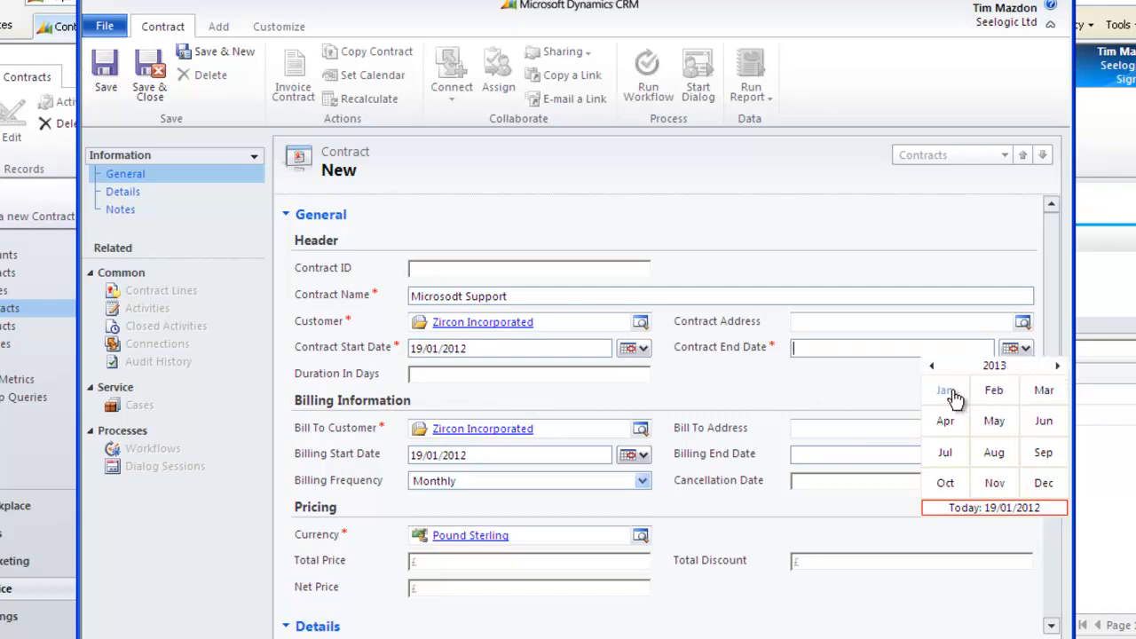
pyautogui.click(944, 391)
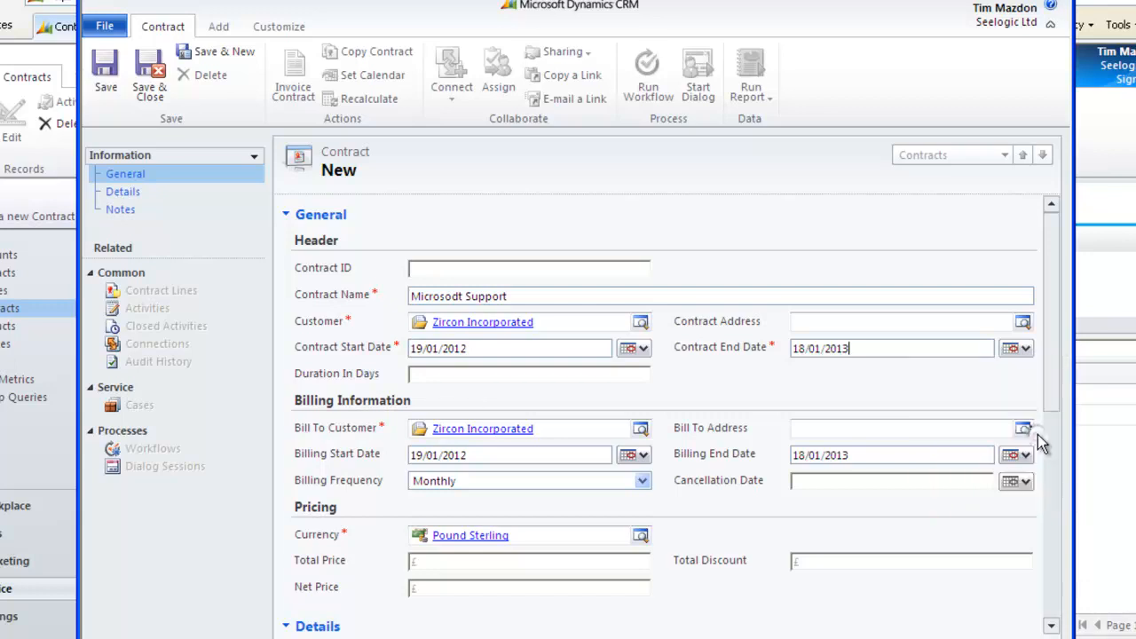
pyautogui.moveTo(768, 405)
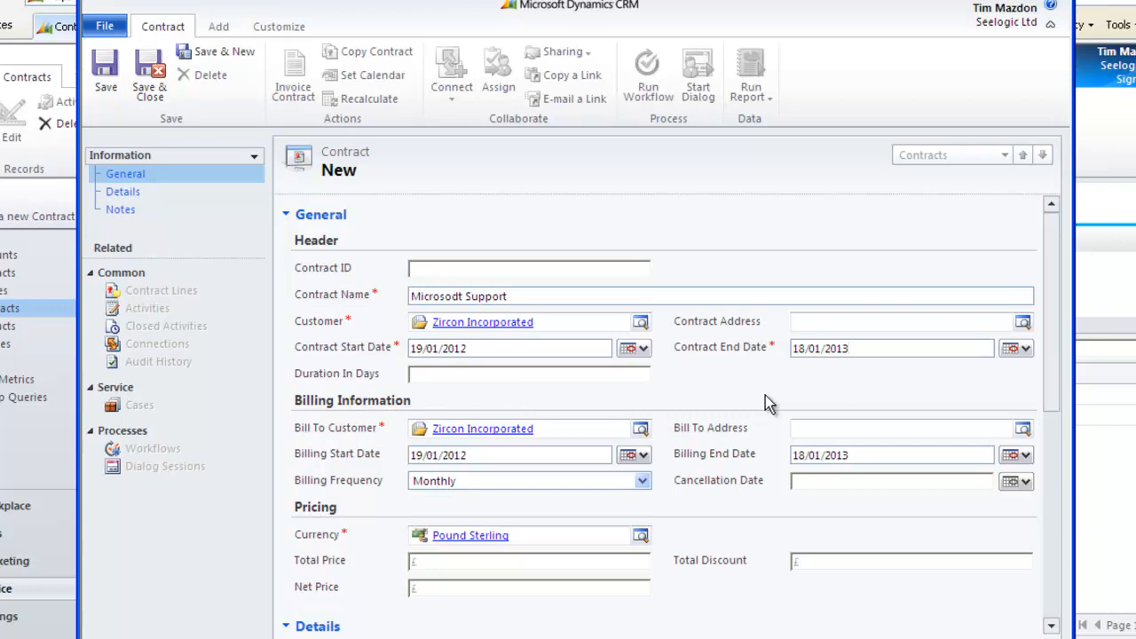
pyautogui.click(888, 348)
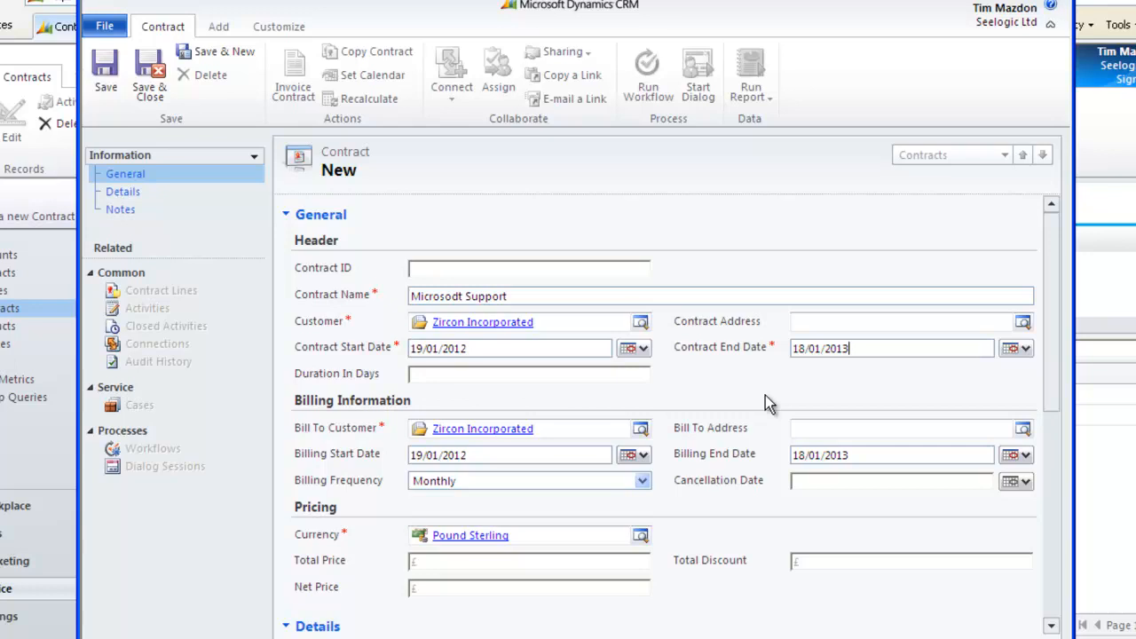
pyautogui.scroll(-3)
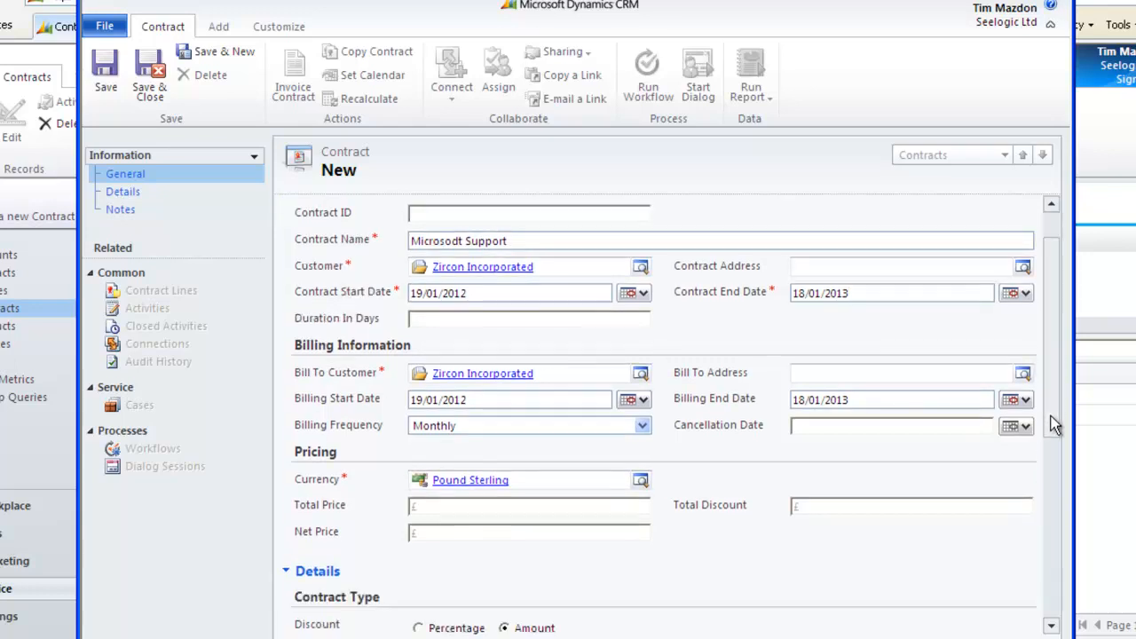
pyautogui.scroll(-3)
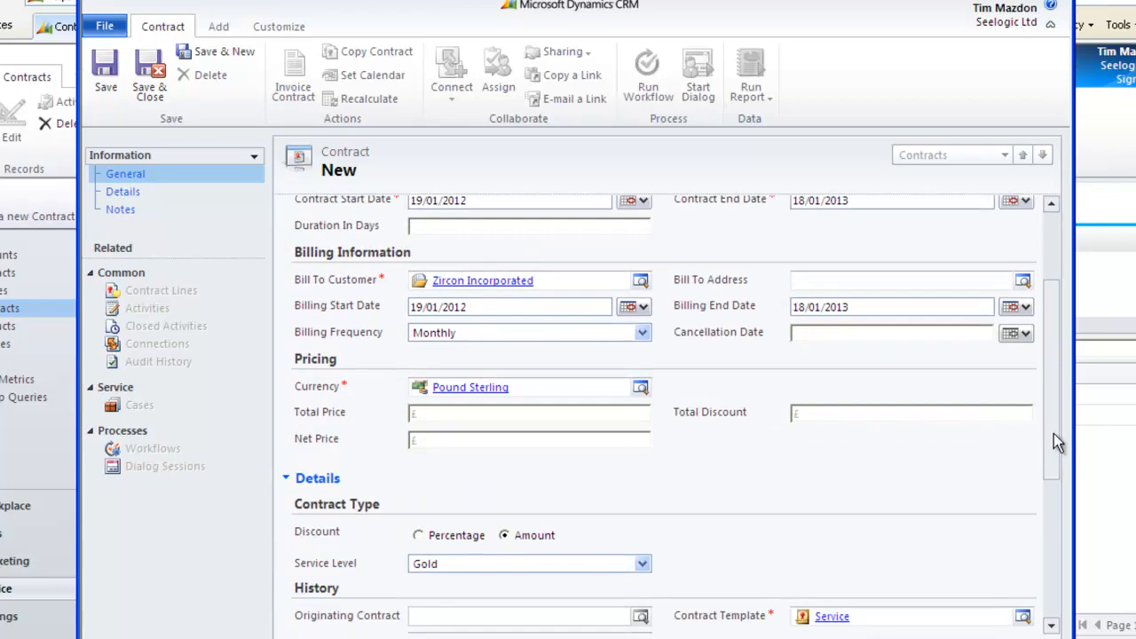
pyautogui.moveTo(1051, 435)
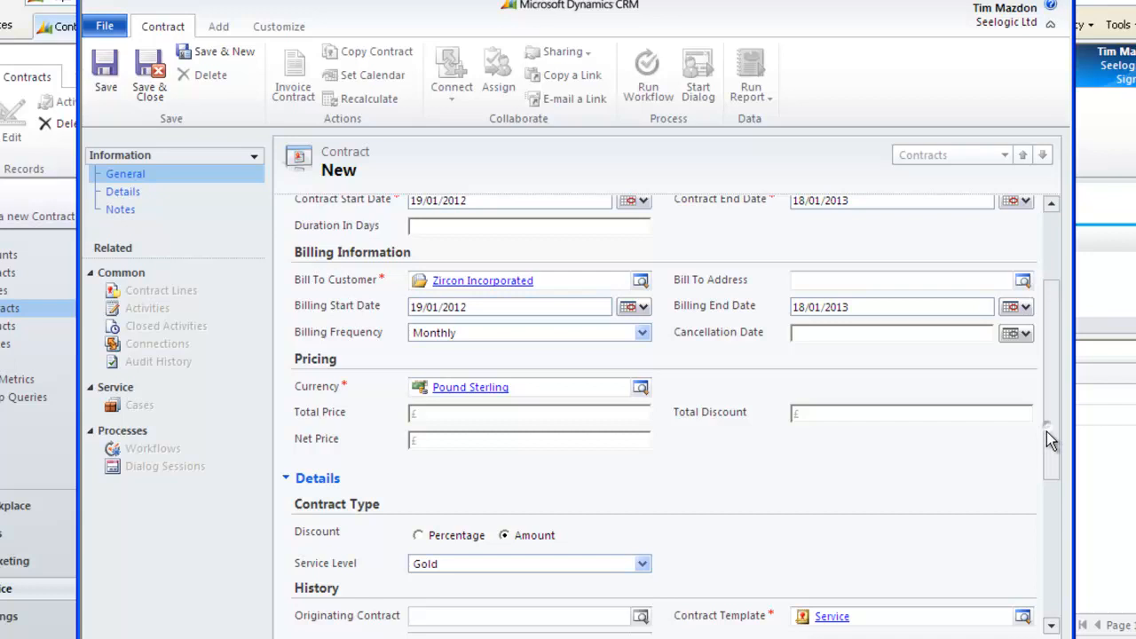
pyautogui.scroll(-3)
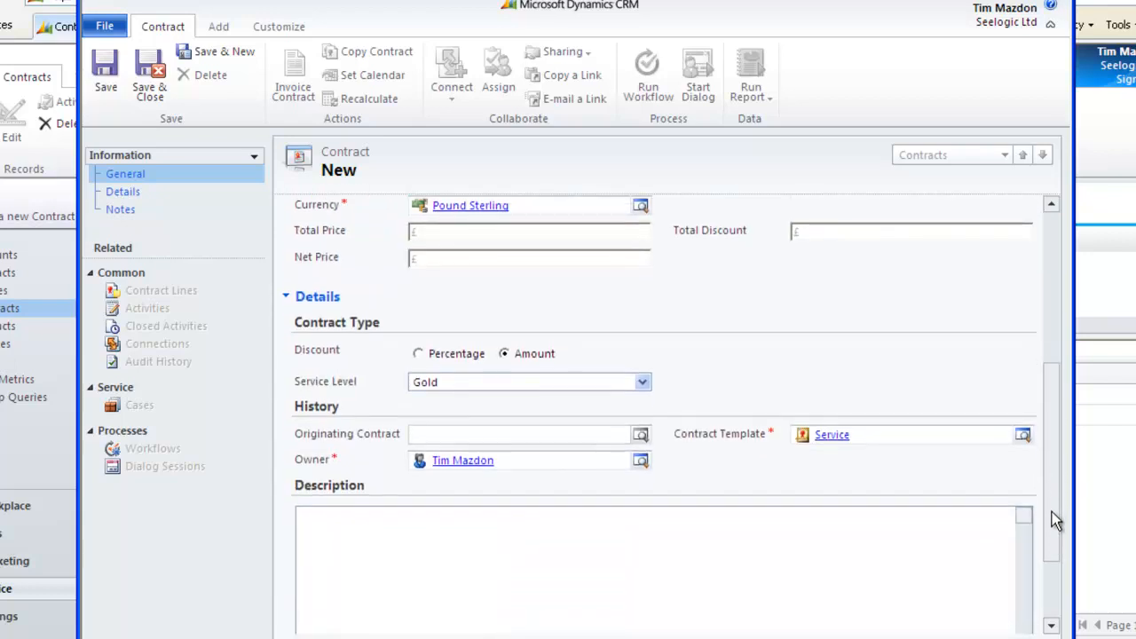
pyautogui.scroll(-3)
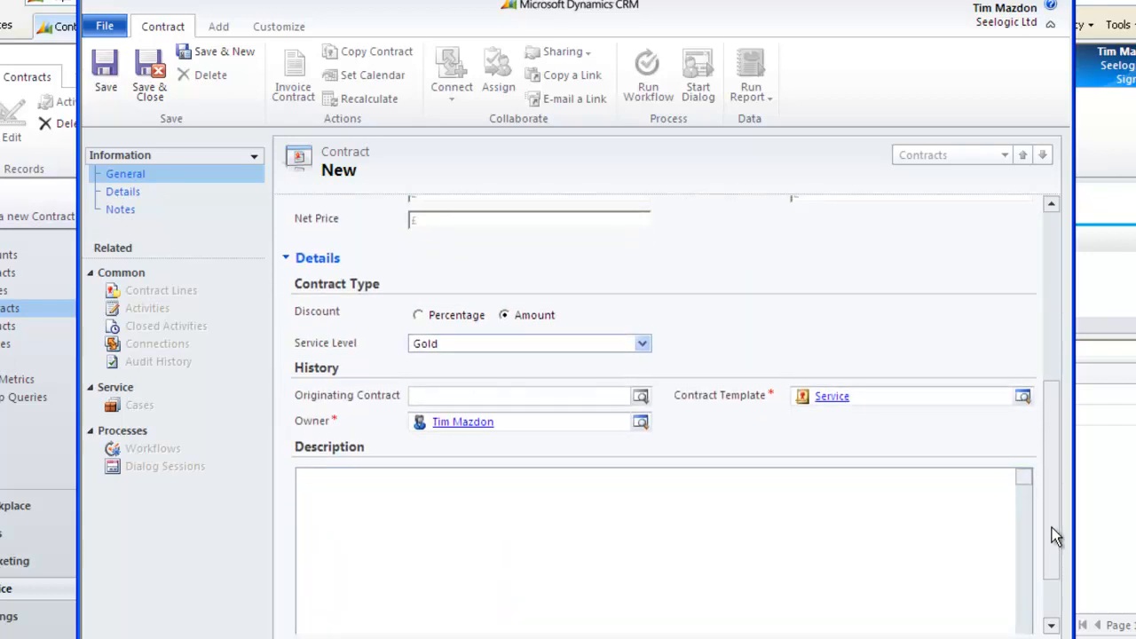
pyautogui.scroll(-3)
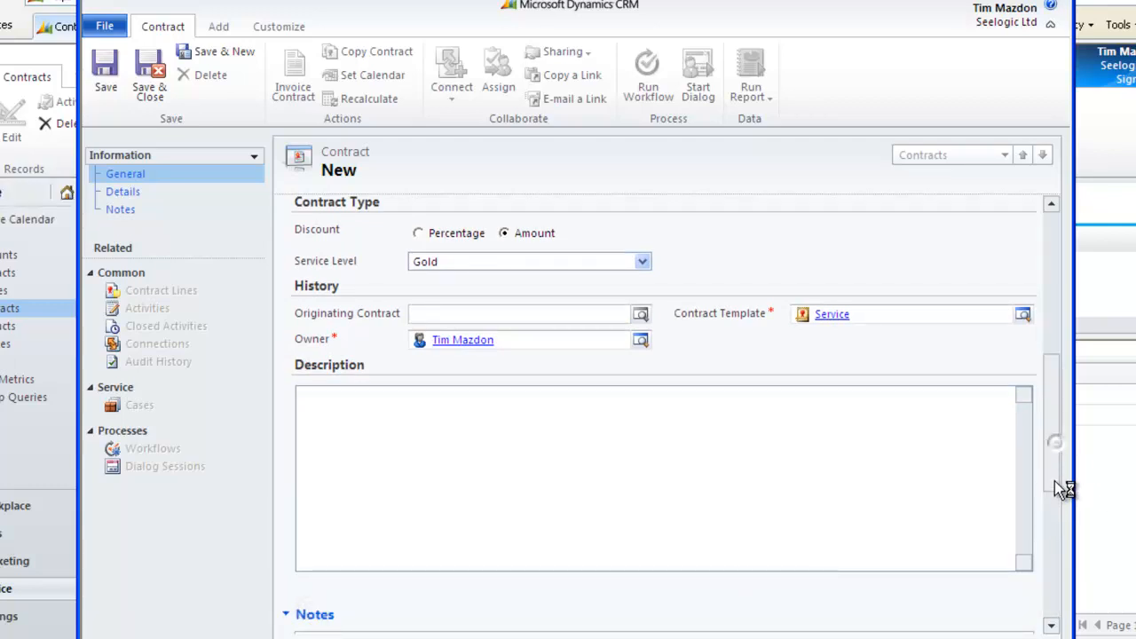
pyautogui.scroll(-3)
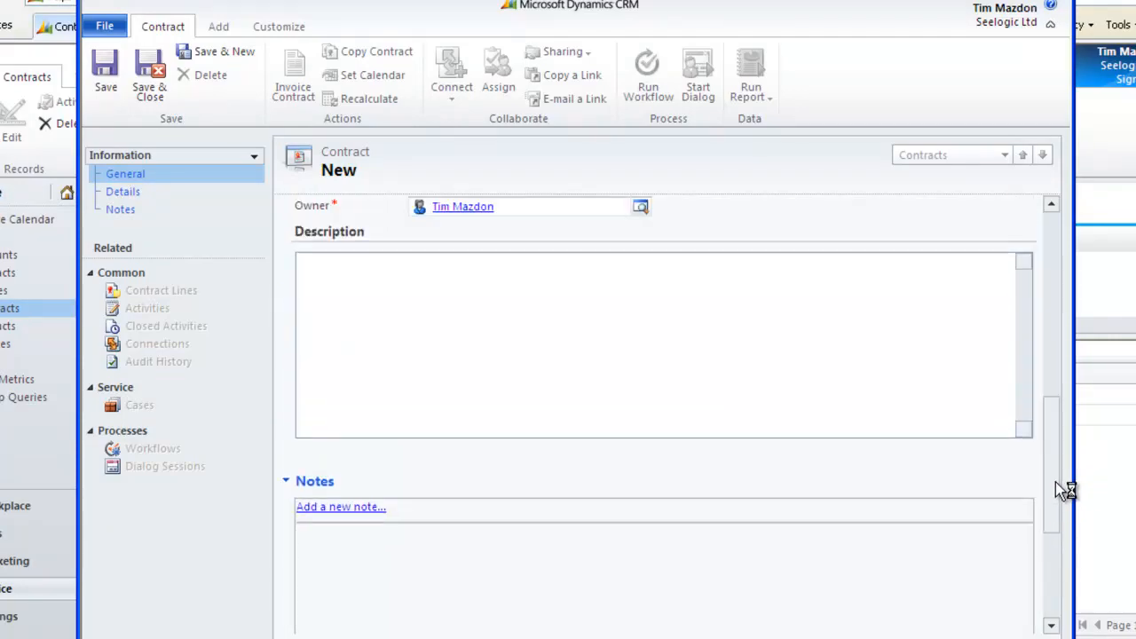
pyautogui.scroll(-3)
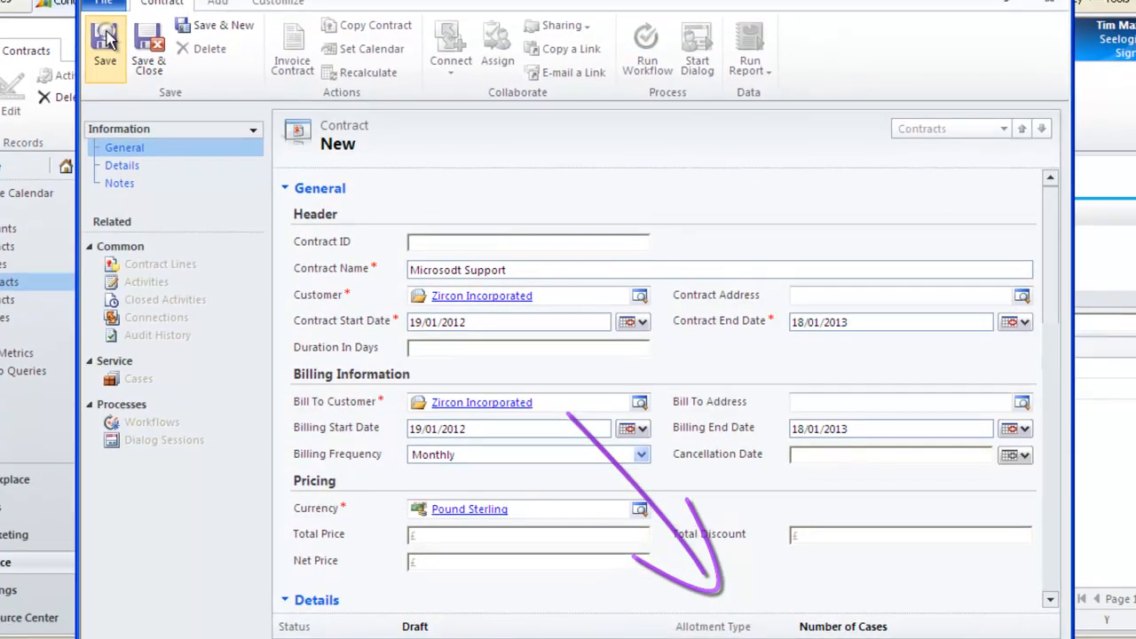
# Step: Show the saved contract CNR-01007 and its empty Contract Lines list
pyautogui.click(103, 50)
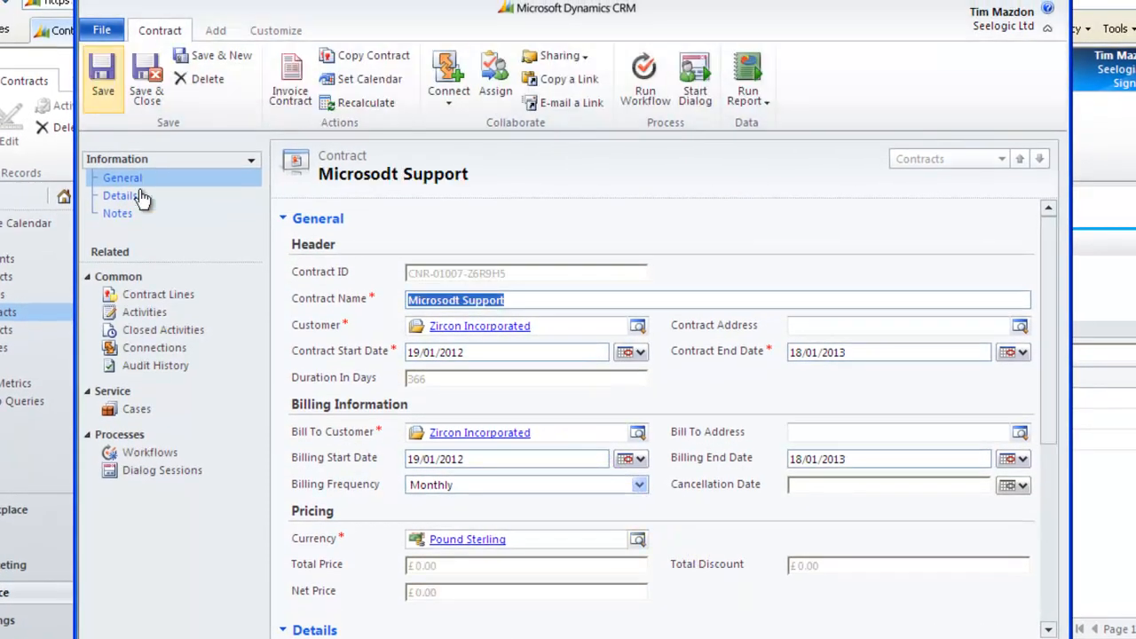
pyautogui.moveTo(158, 294)
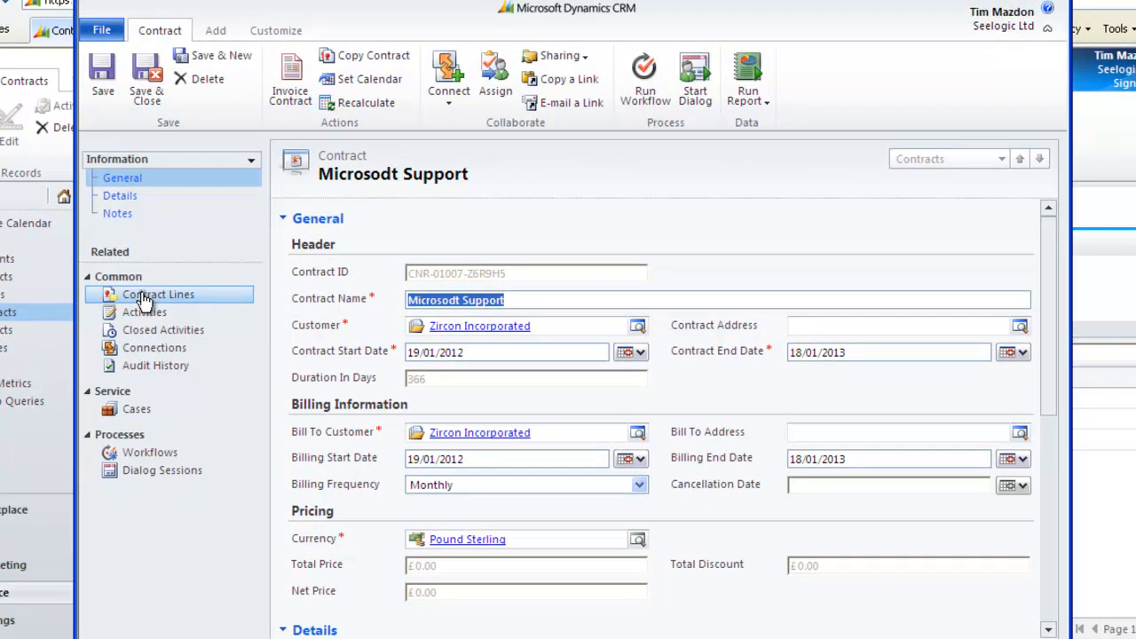
pyautogui.click(159, 294)
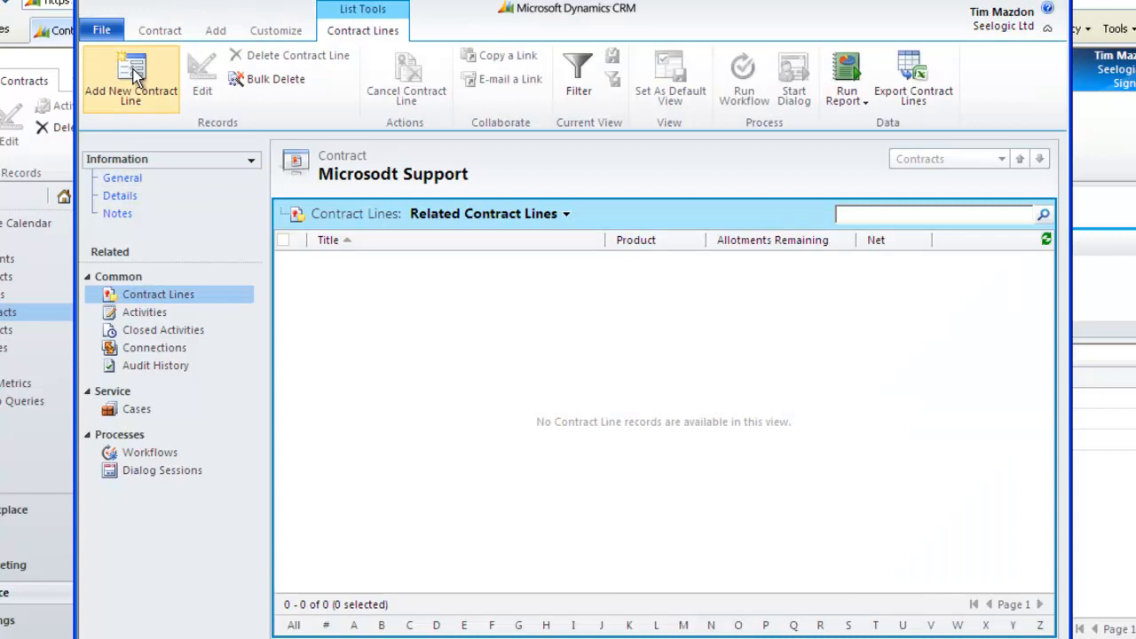
# Step: Add a new contract line titled 'Microsoft Annual Support'
pyautogui.click(131, 78)
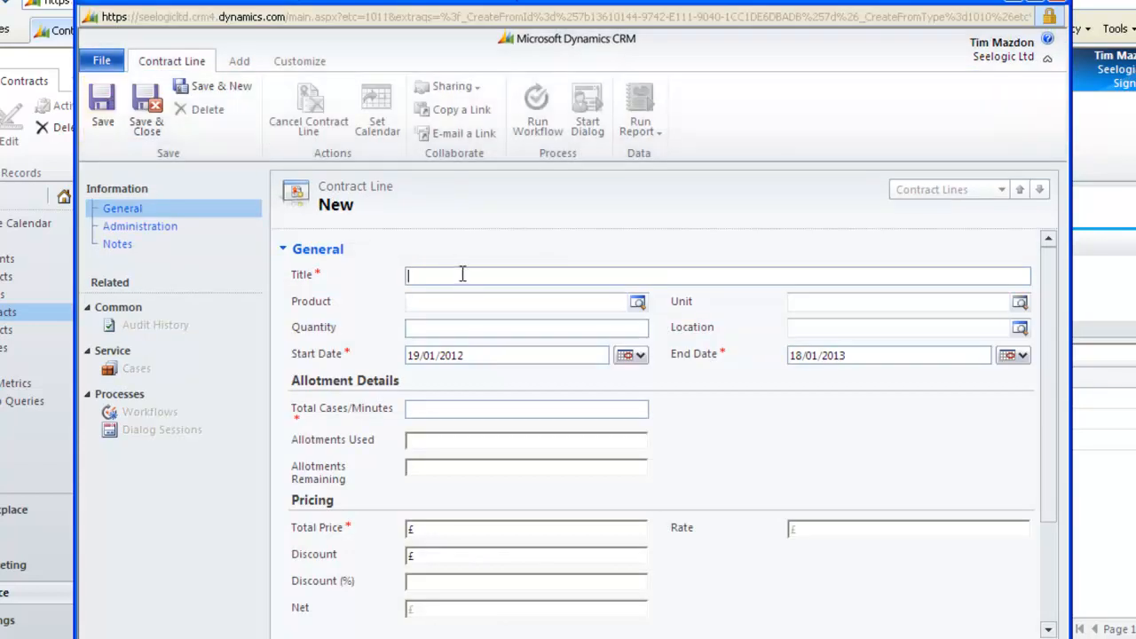
pyautogui.write('M')
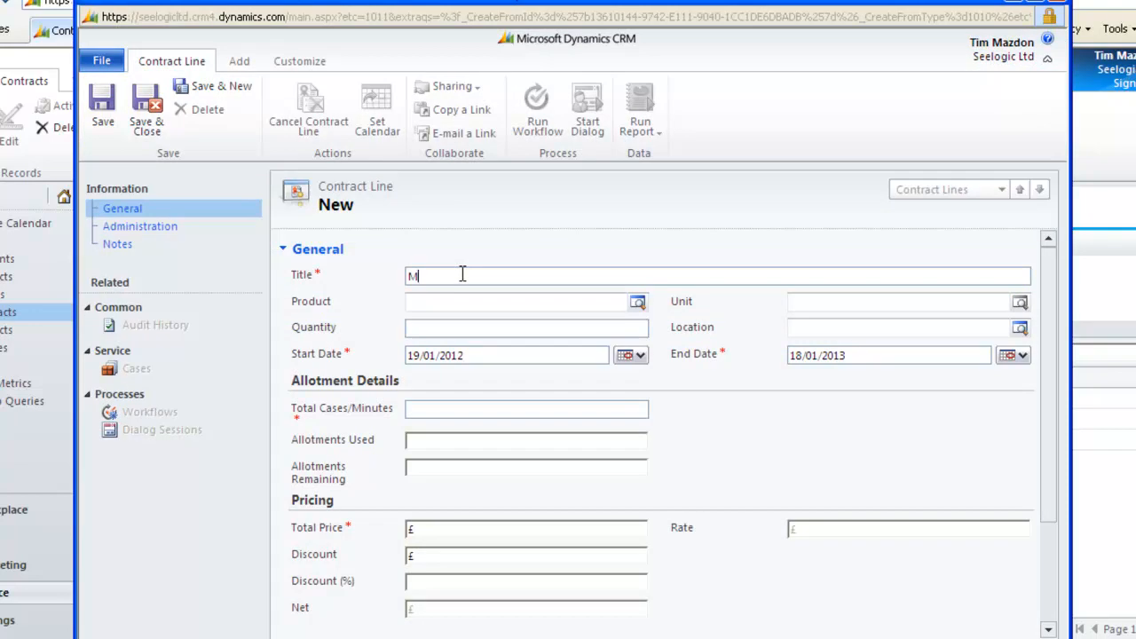
pyautogui.write('icrosoft Annua')
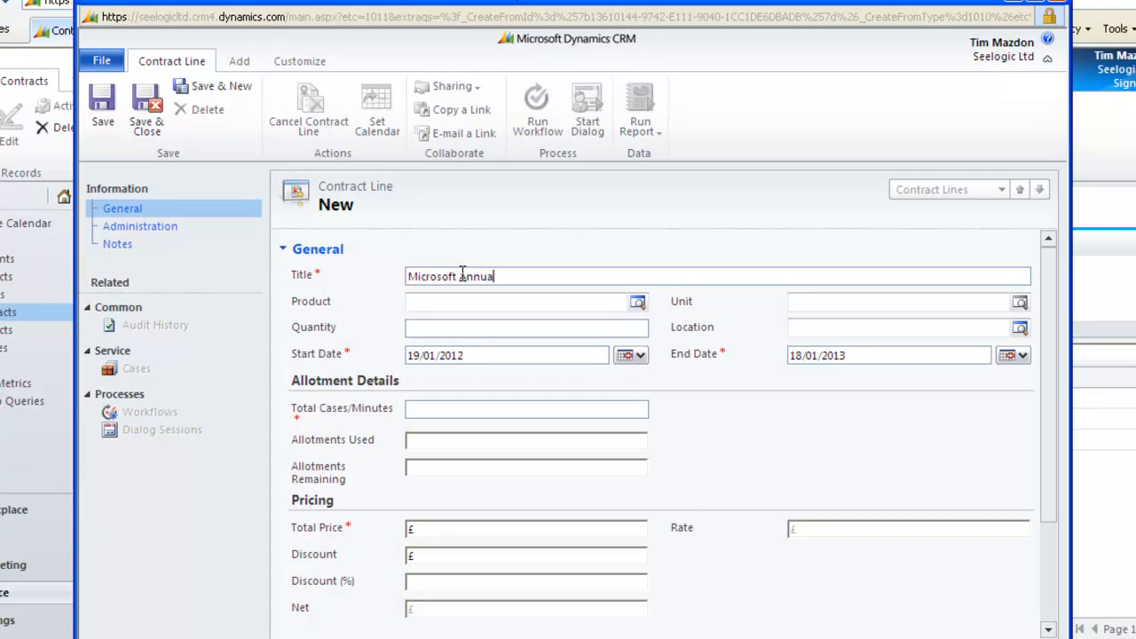
pyautogui.write('Support')
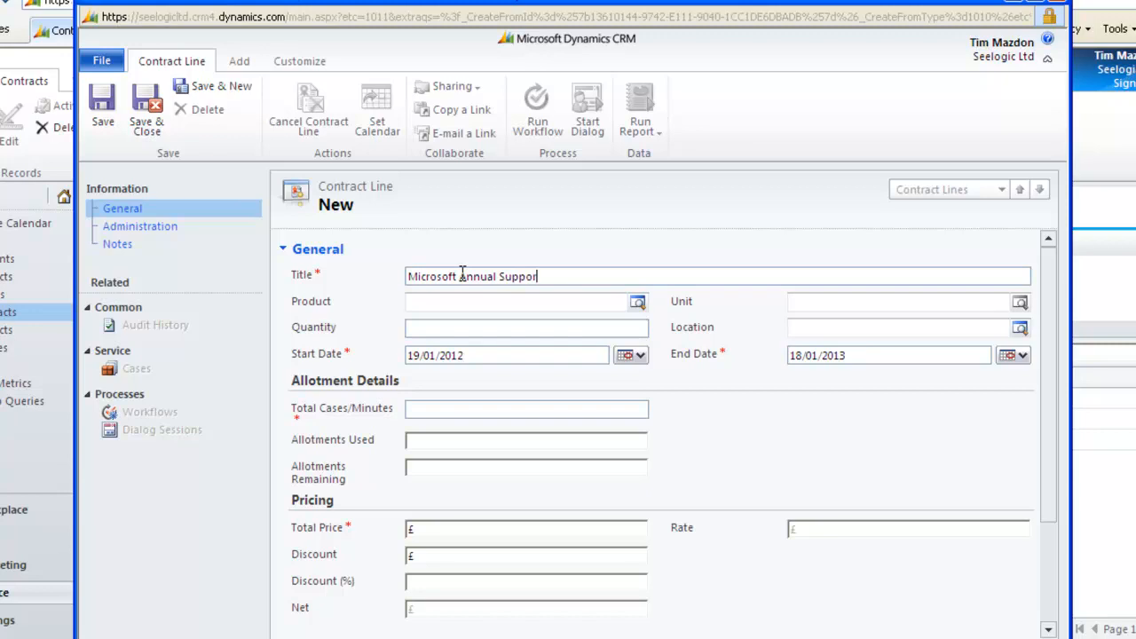
pyautogui.write('t')
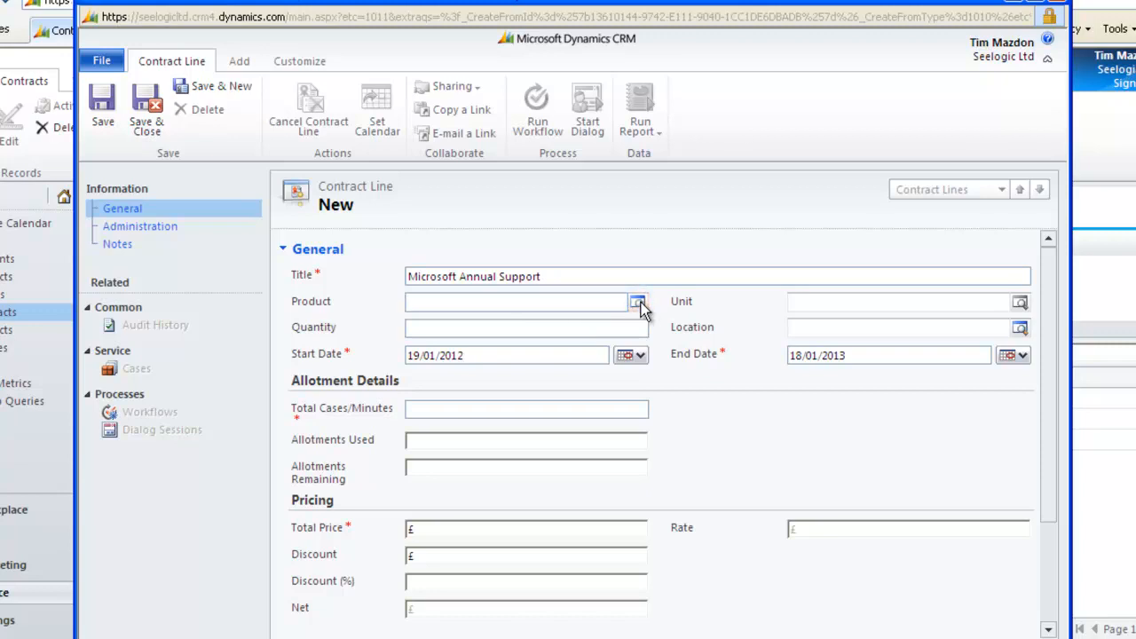
# Step: Select Technical Support as the contract line product and begin entering total cases
pyautogui.click(639, 302)
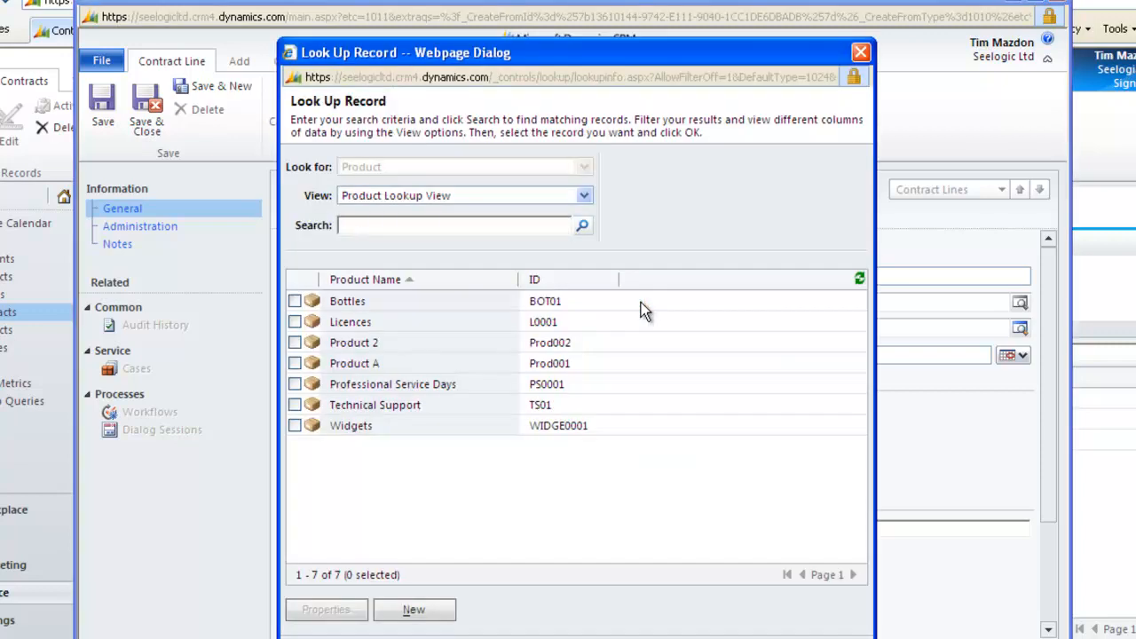
pyautogui.click(375, 405)
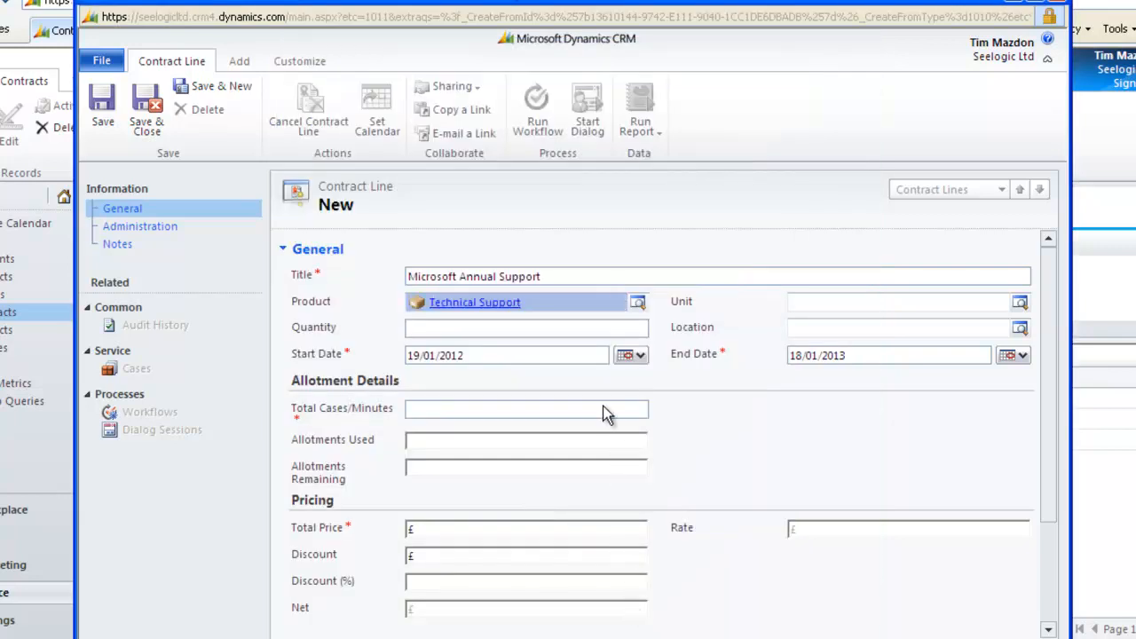
pyautogui.moveTo(589, 389)
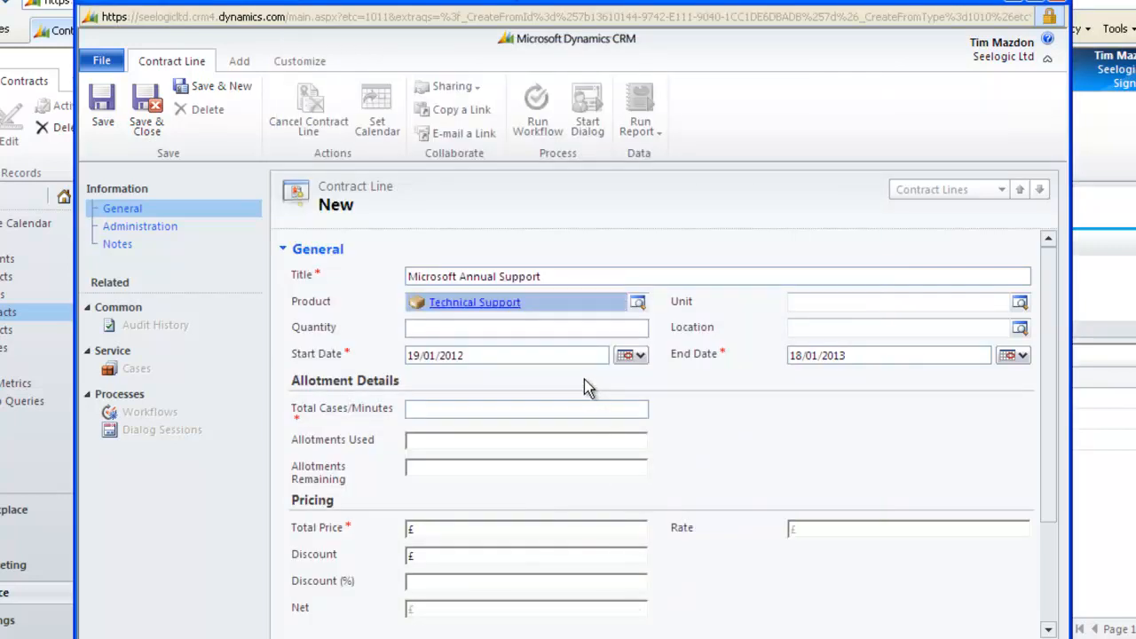
pyautogui.moveTo(612, 387)
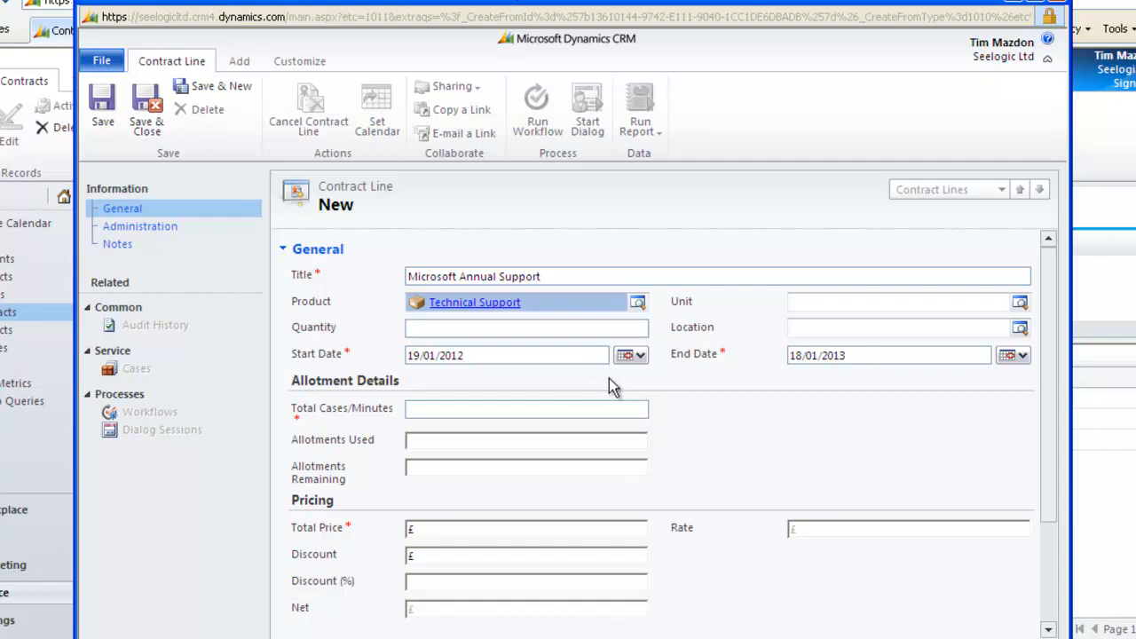
pyautogui.moveTo(530, 428)
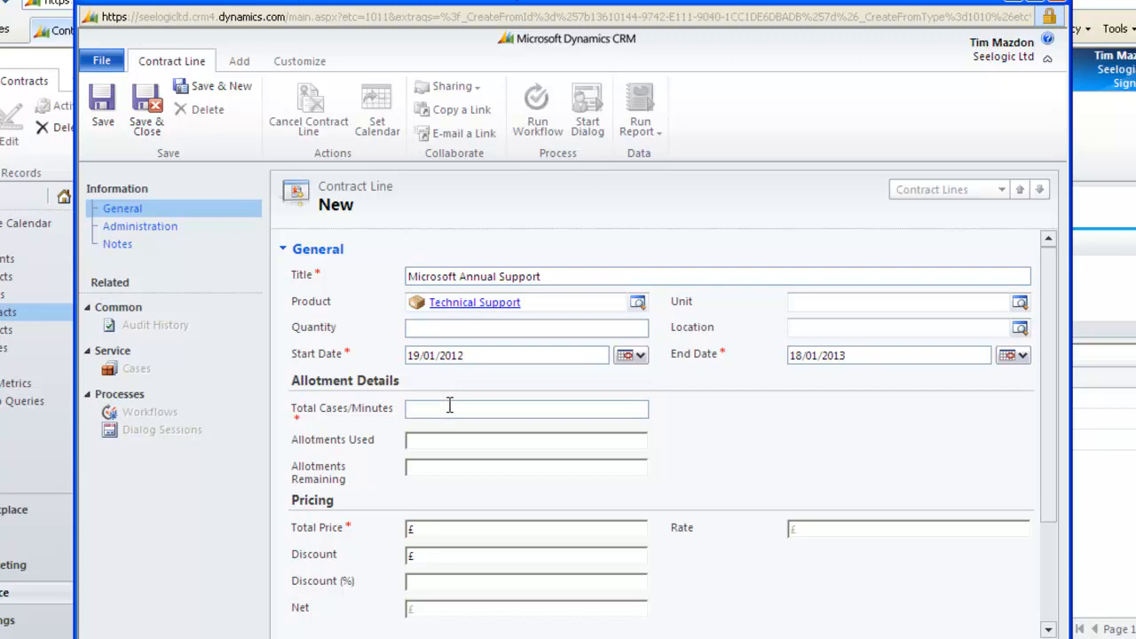
pyautogui.write('2')
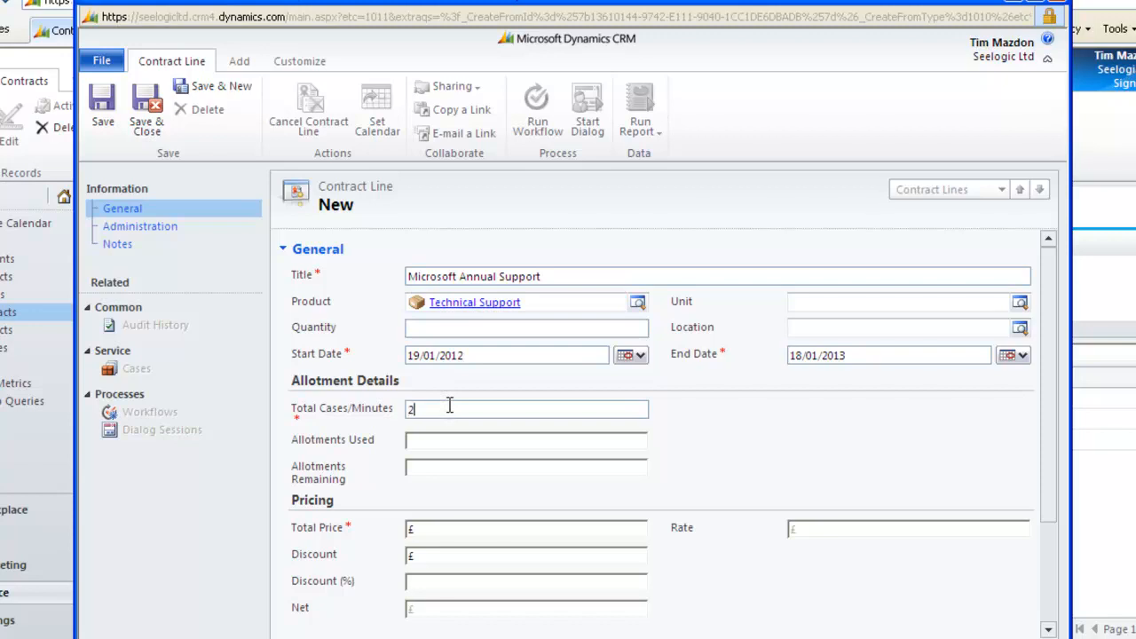
# Step: Enter 20 total cases and a £3,000 total price, then save the contract line
pyautogui.write('0')
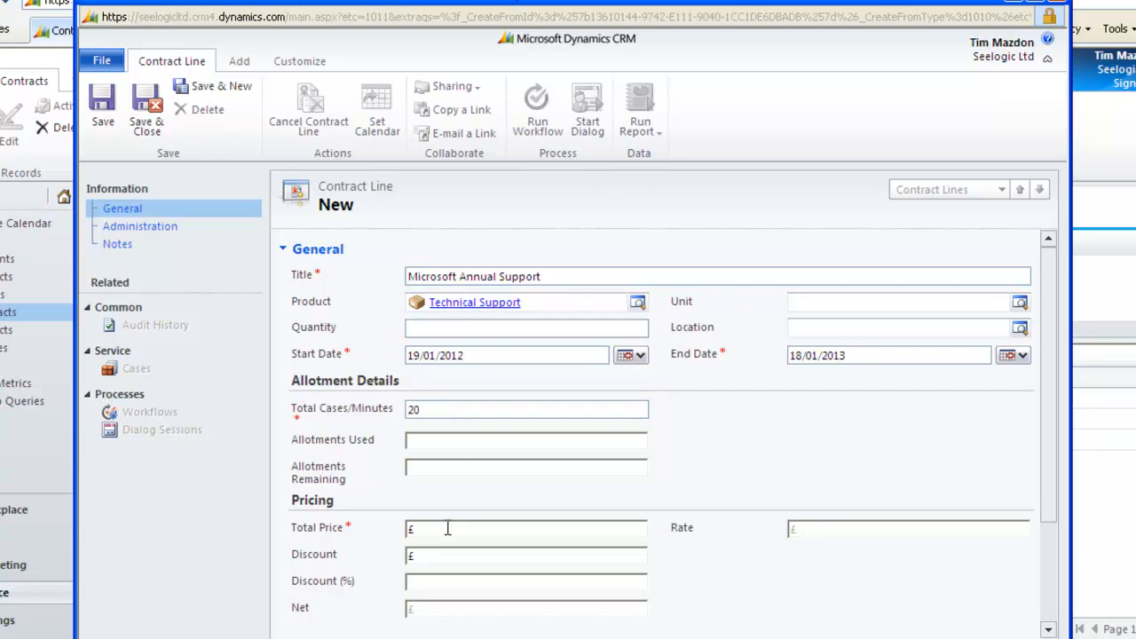
pyautogui.write('3')
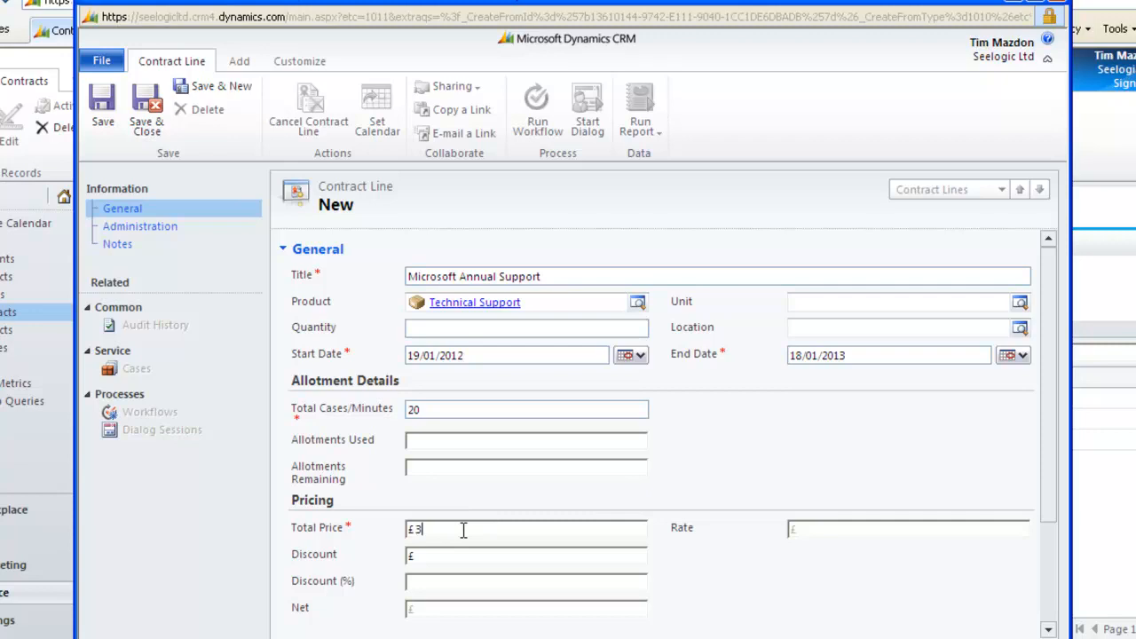
pyautogui.write('000')
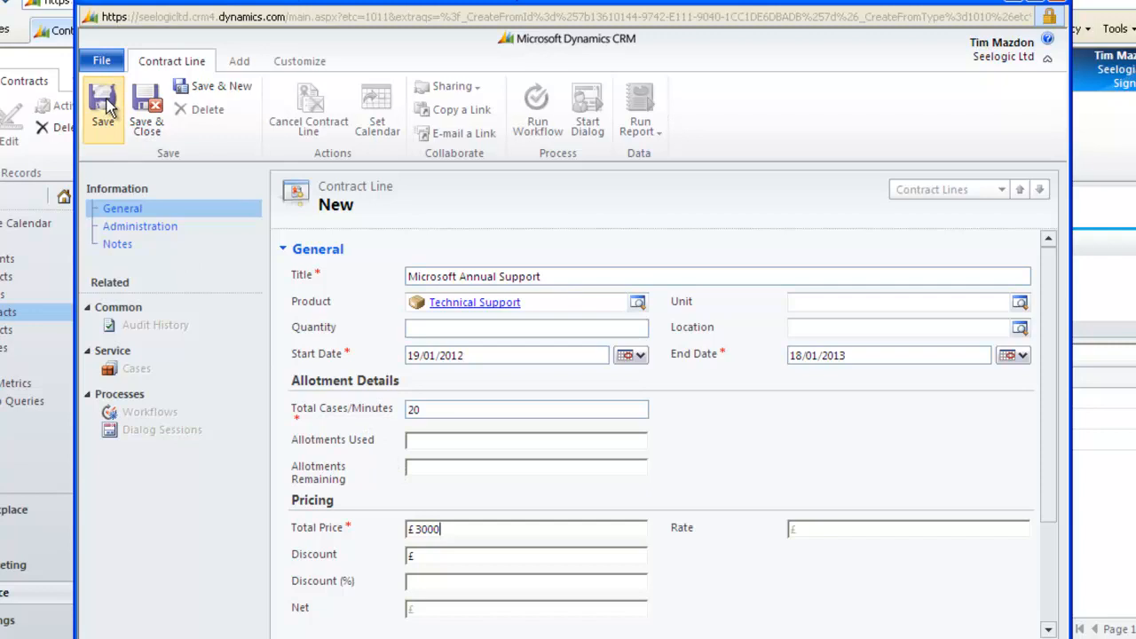
pyautogui.click(103, 105)
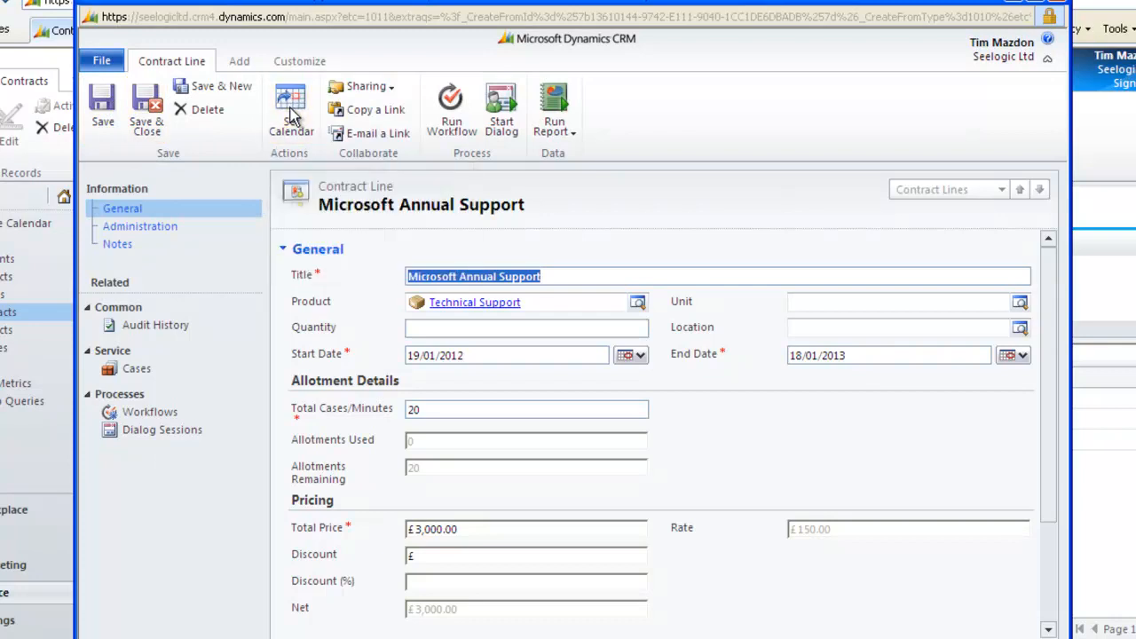
pyautogui.click(291, 107)
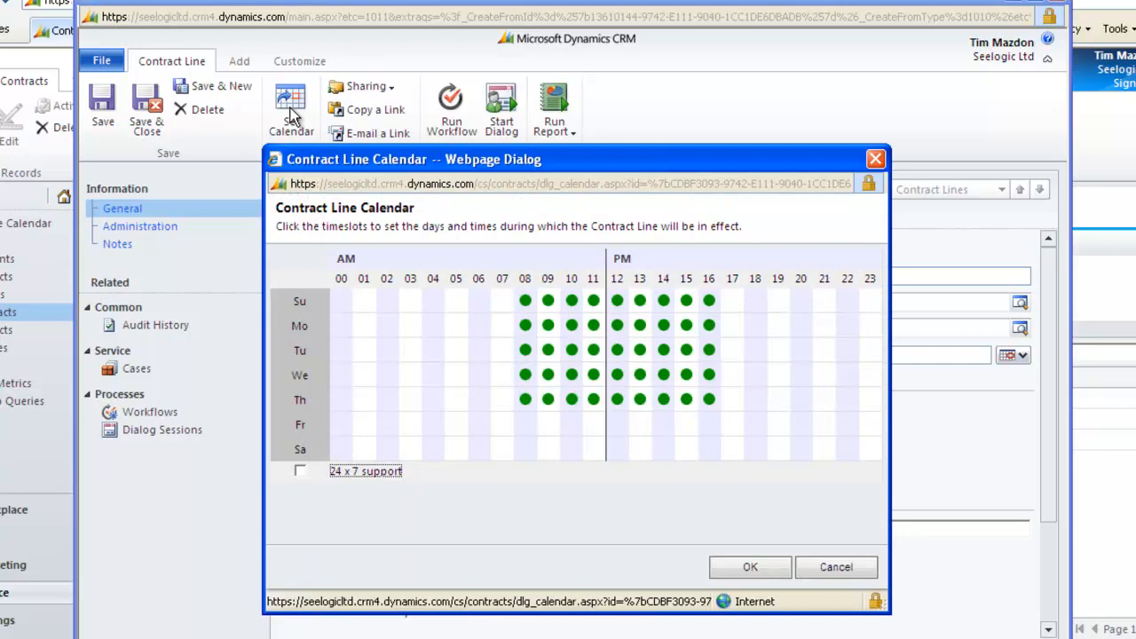
pyautogui.moveTo(393, 227)
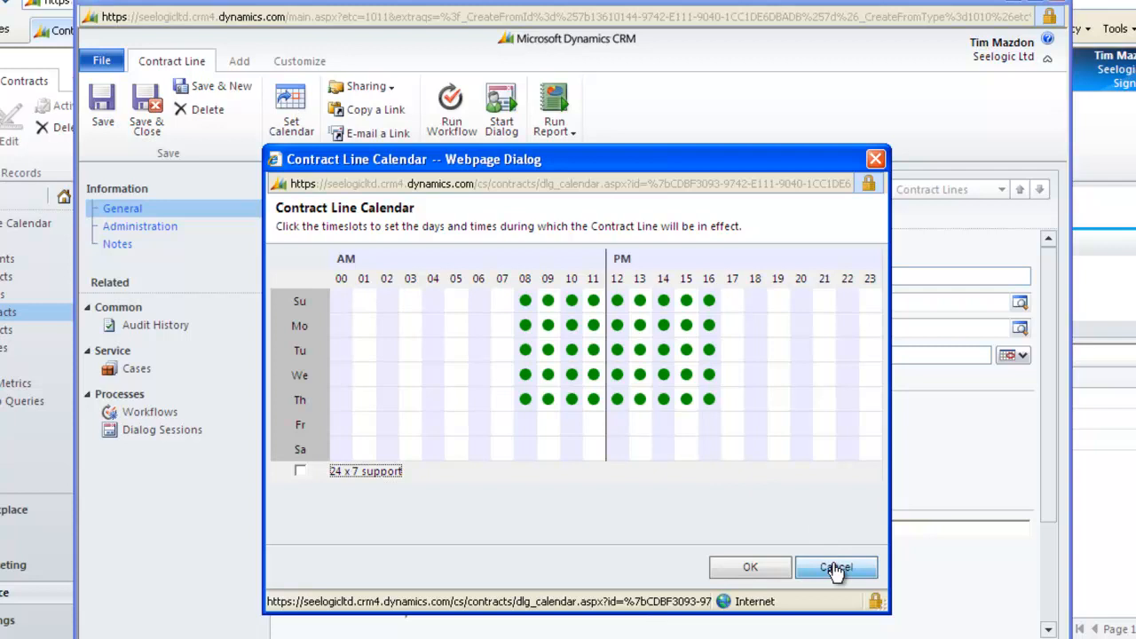
pyautogui.click(834, 569)
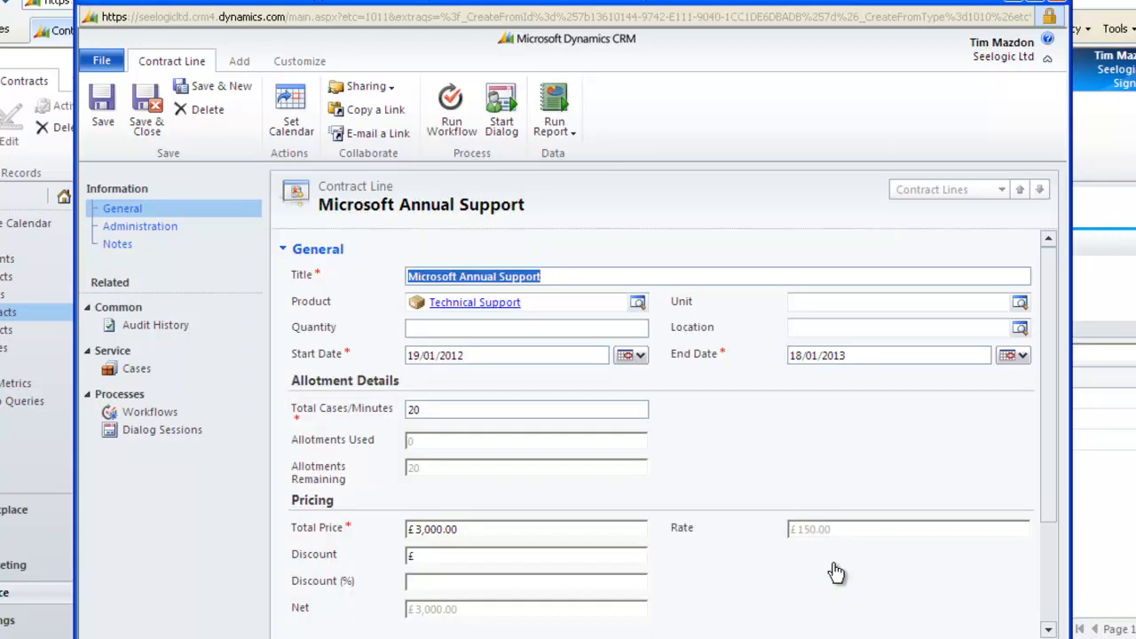
pyautogui.moveTo(202, 331)
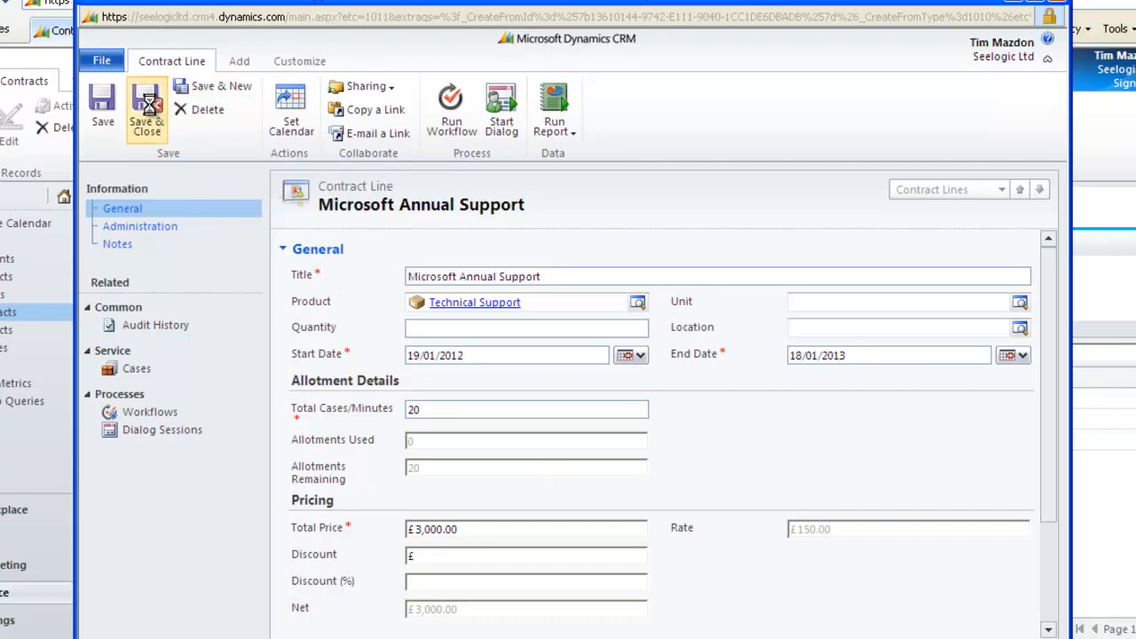
pyautogui.click(146, 107)
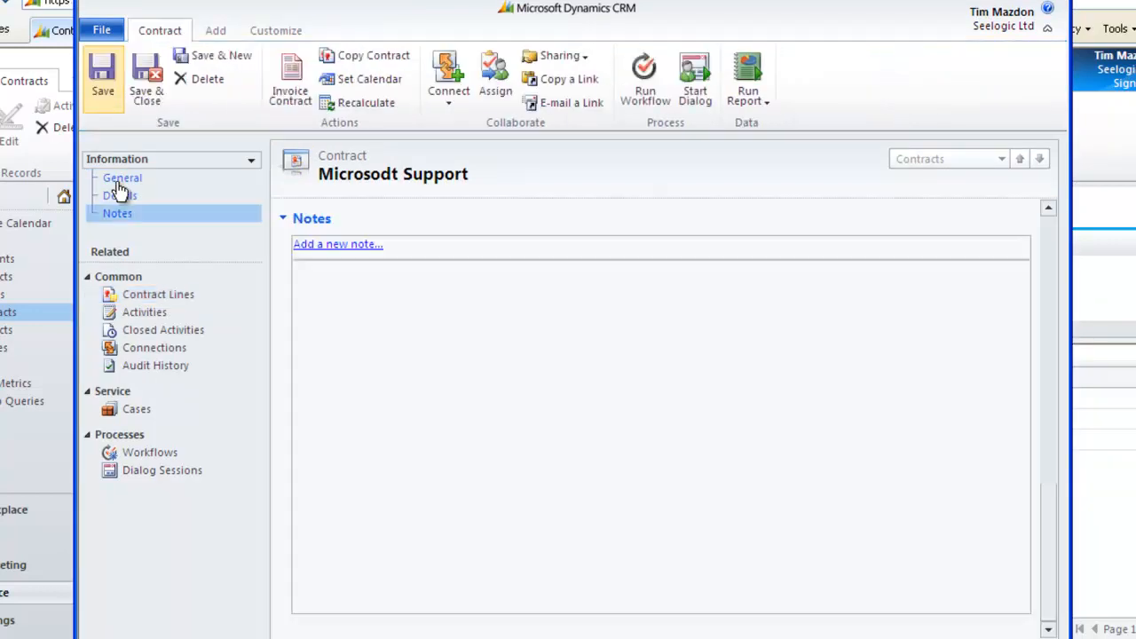
pyautogui.click(120, 178)
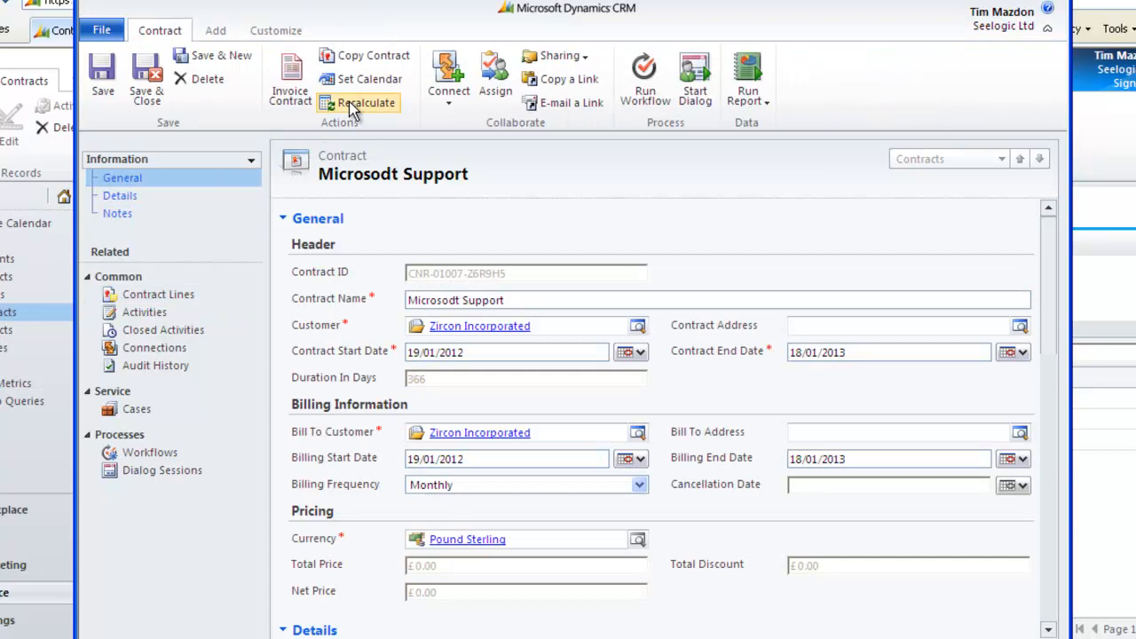
pyautogui.moveTo(366, 102)
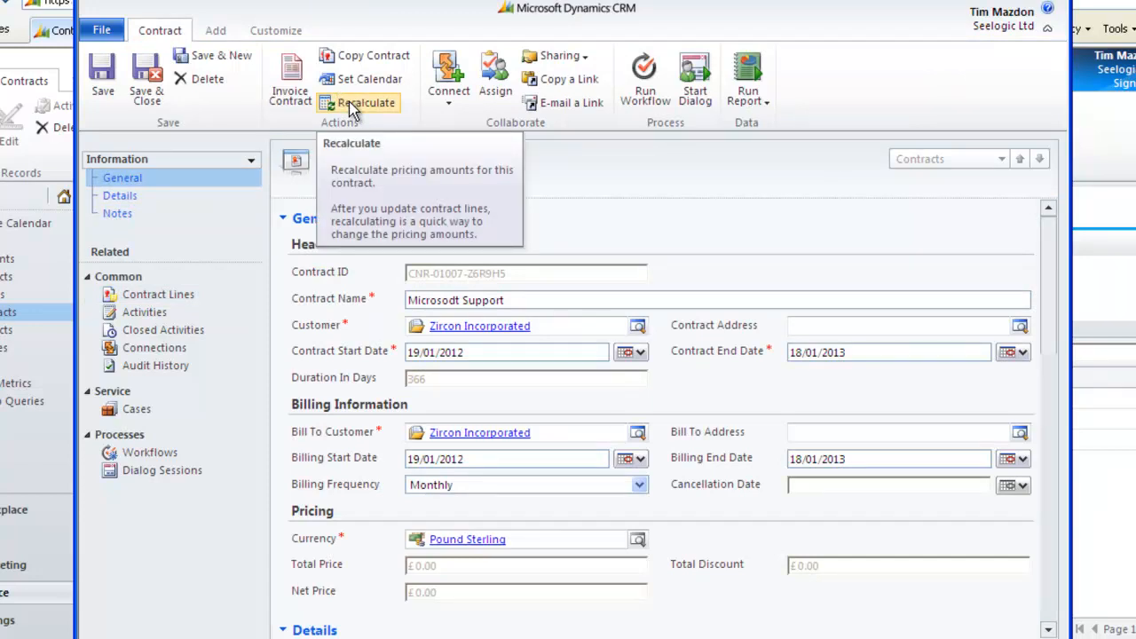
pyautogui.click(364, 101)
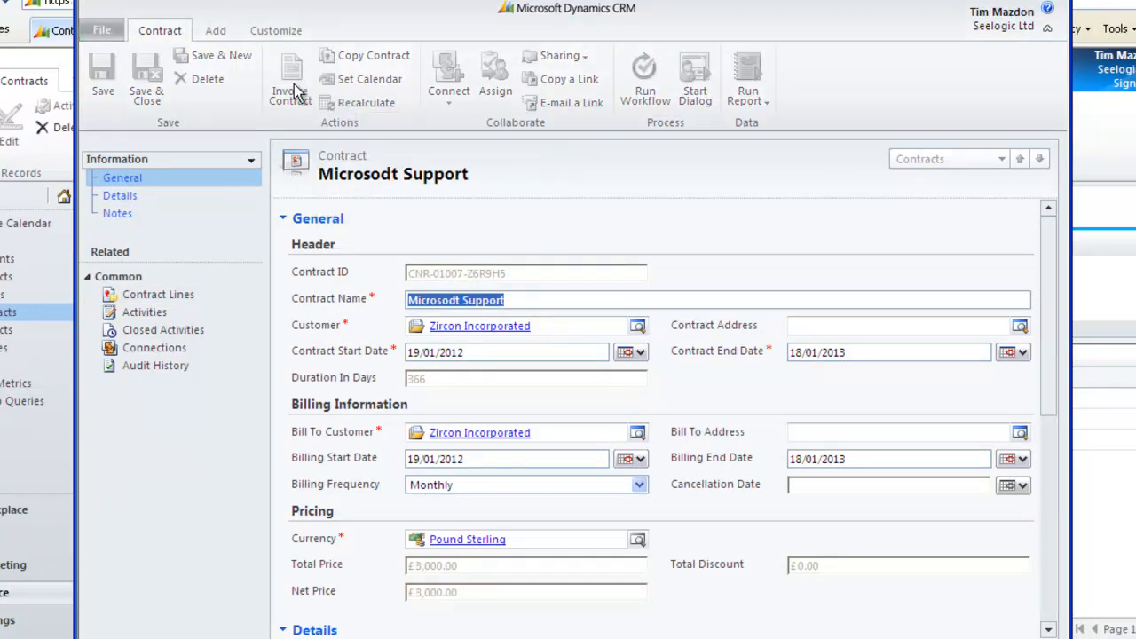
pyautogui.moveTo(291, 80)
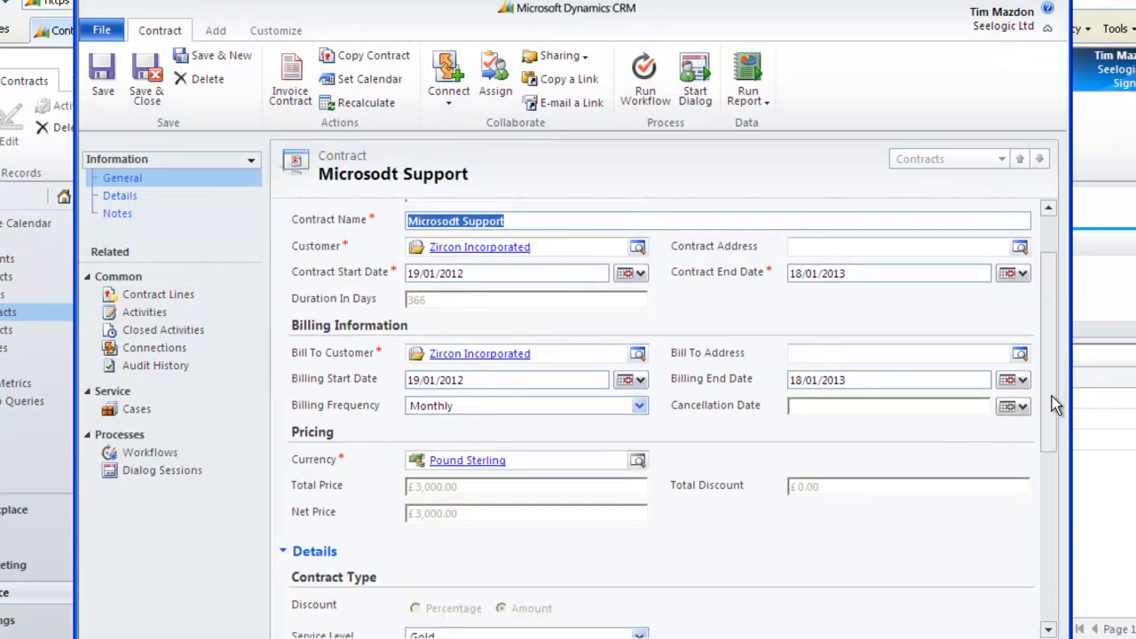
pyautogui.scroll(-3)
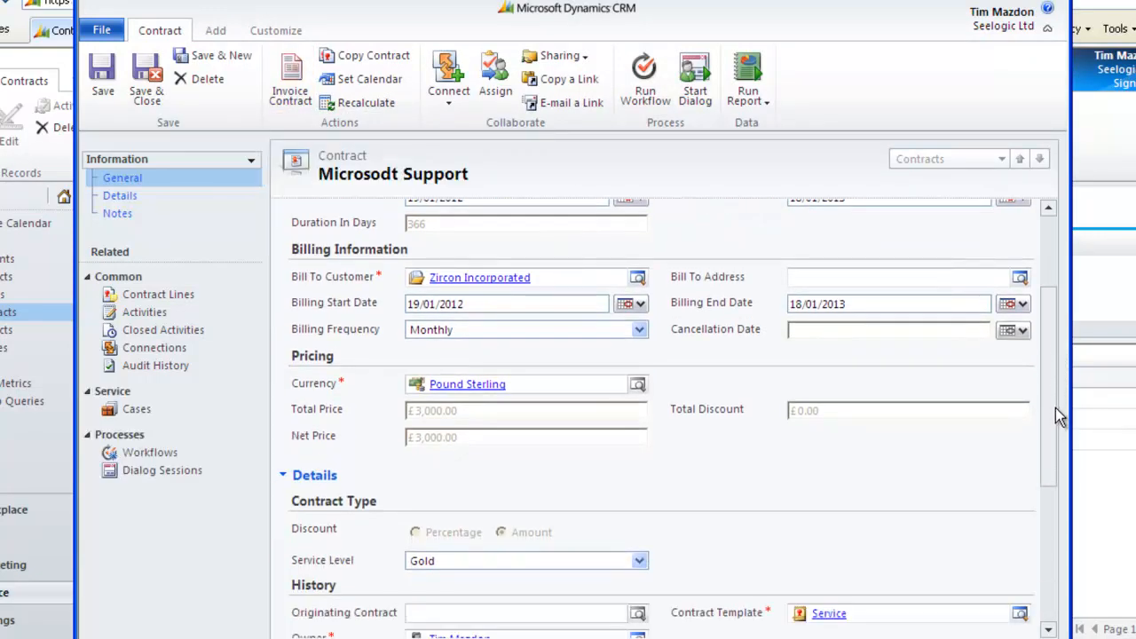
pyautogui.scroll(3)
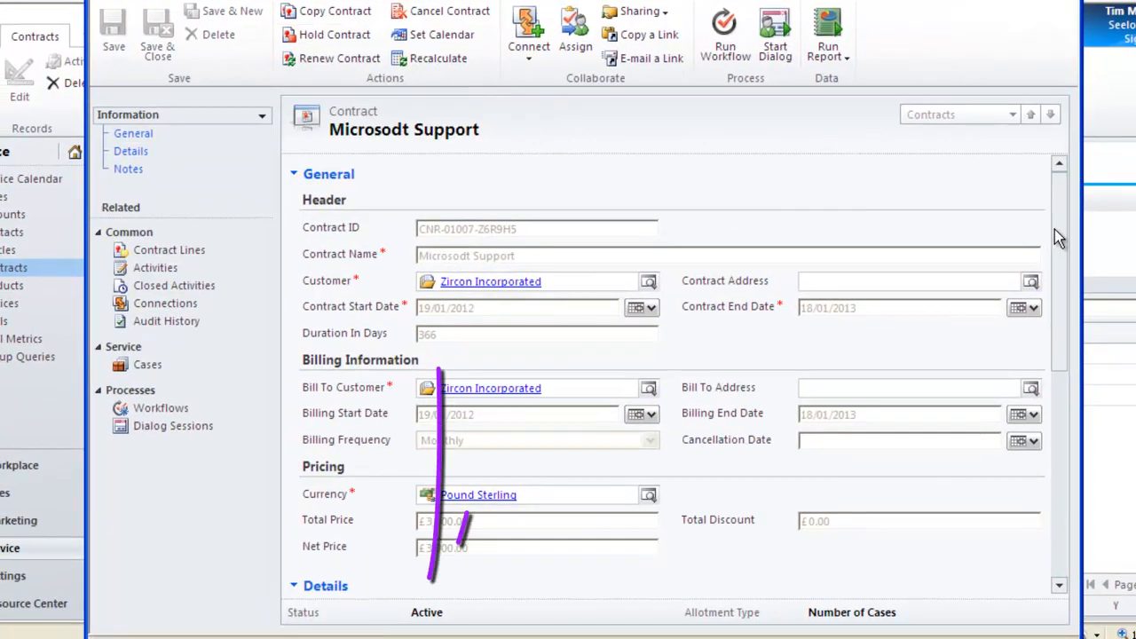
# Step: Scroll down the contract form to confirm its status is Active
pyautogui.scroll(-3)
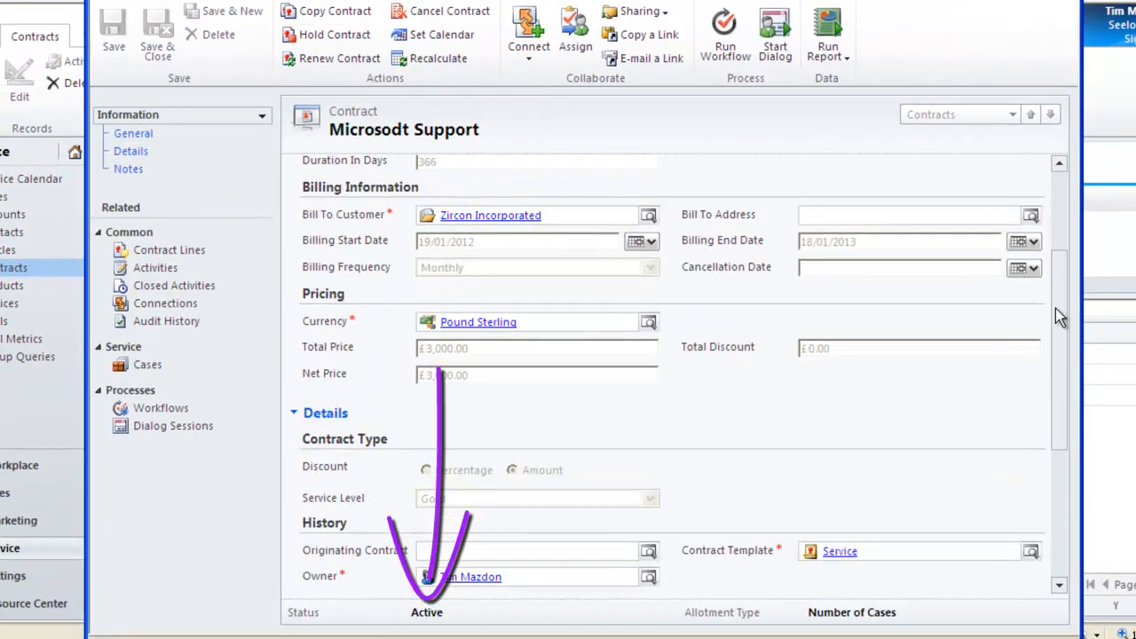
pyautogui.scroll(-3)
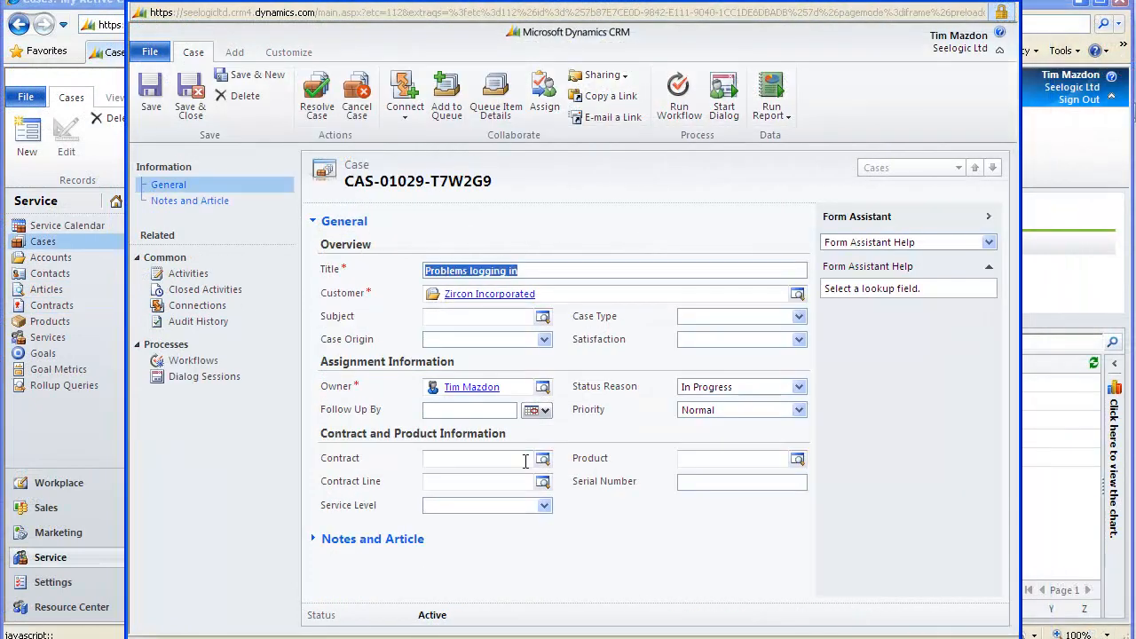
# Step: Set the case's Contract to Microsodt Support via the Look Up Record dialog
pyautogui.click(543, 458)
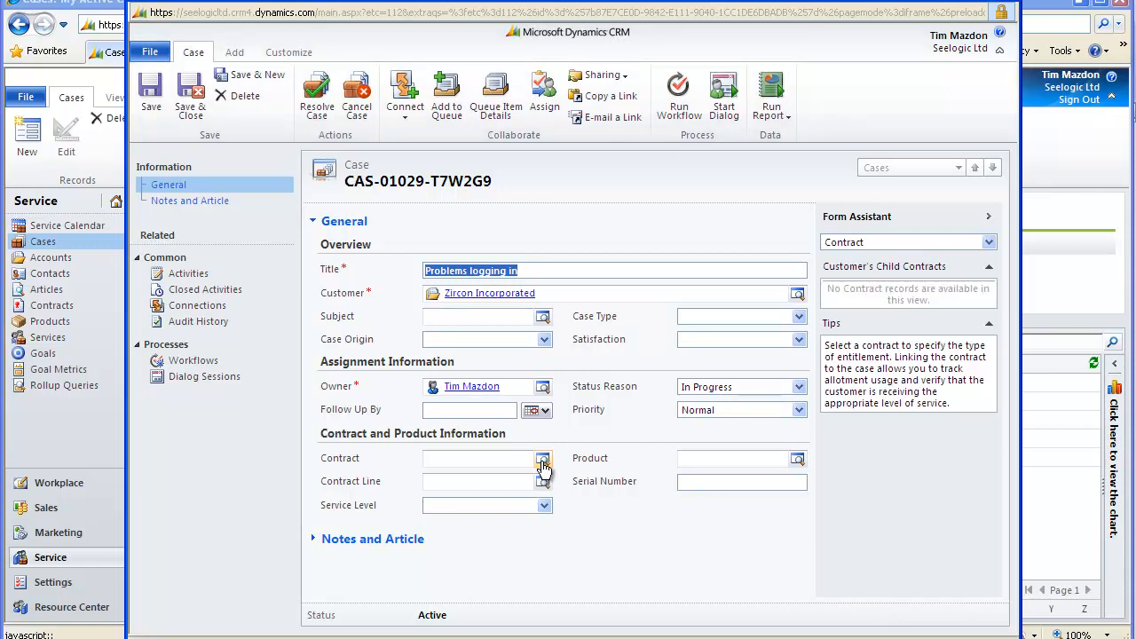
pyautogui.click(480, 458)
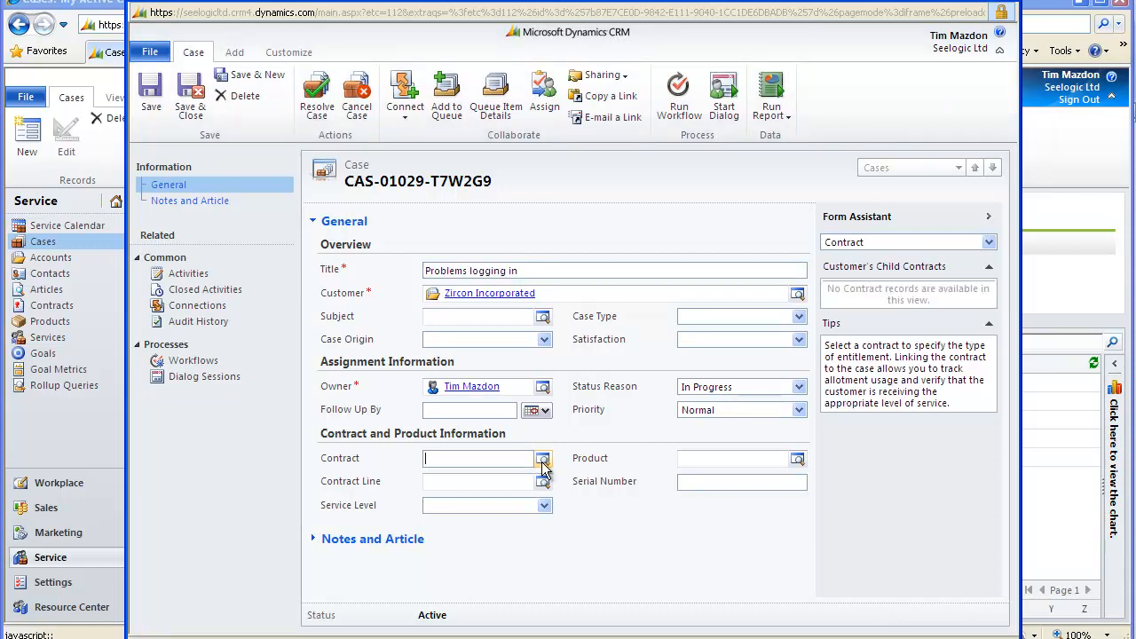
pyautogui.click(543, 458)
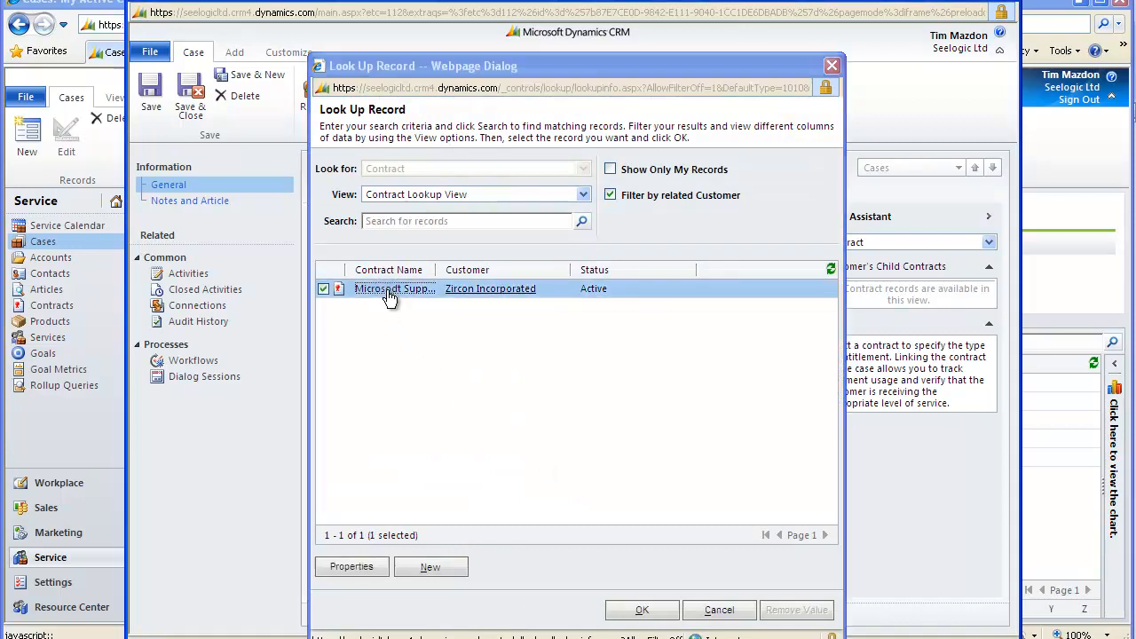
pyautogui.click(643, 611)
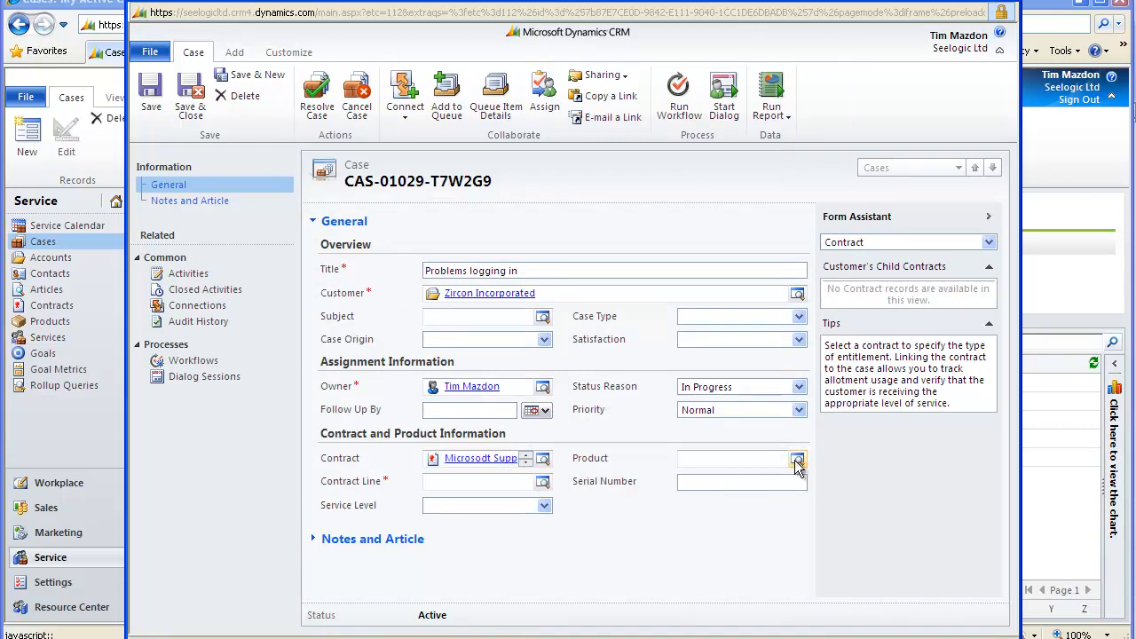
# Step: Set the case product to Technical Support
pyautogui.click(797, 458)
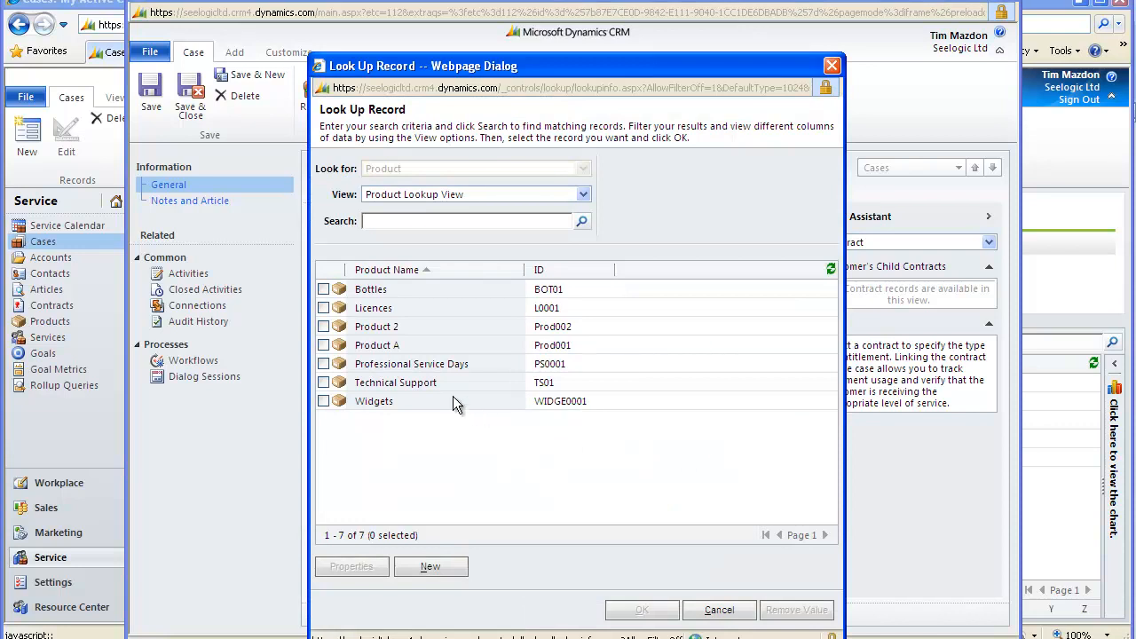
pyautogui.click(394, 382)
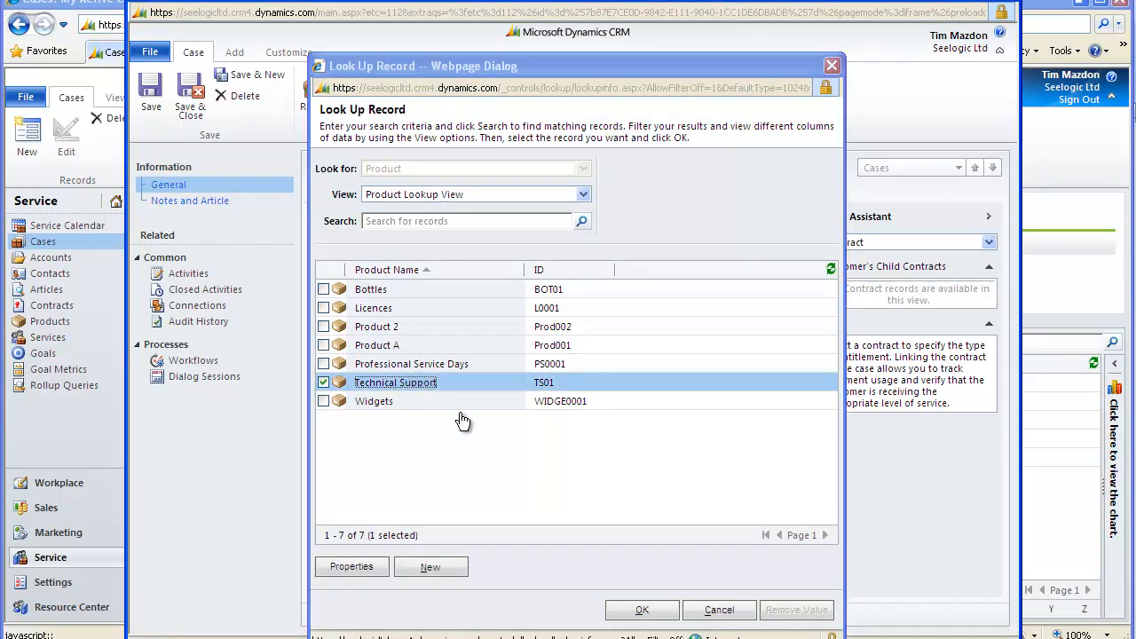
pyautogui.click(643, 611)
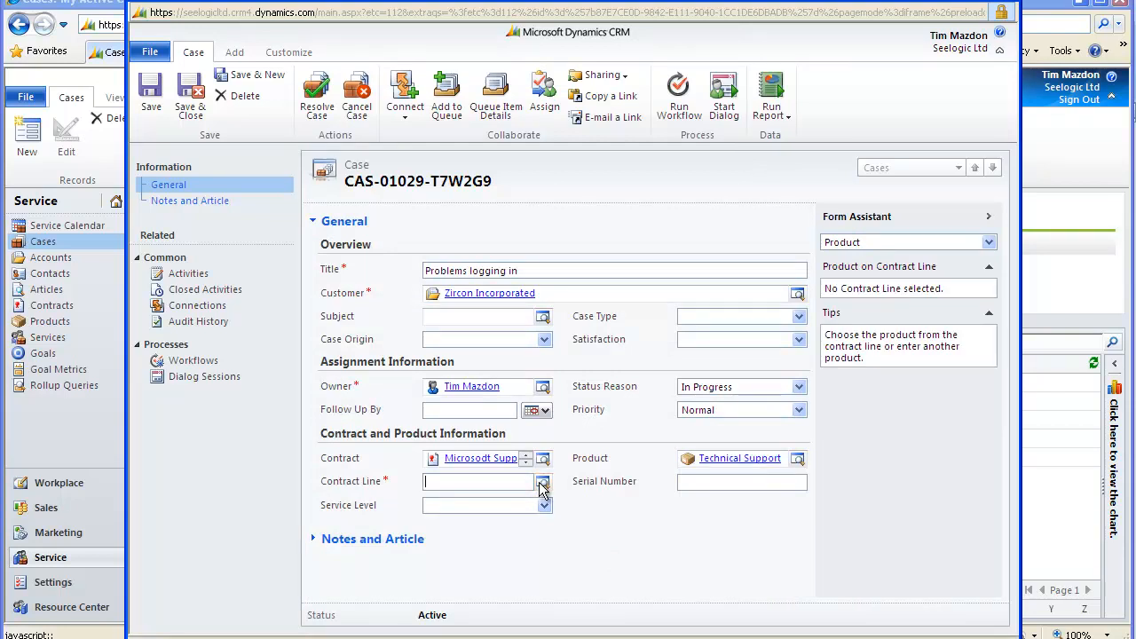
# Step: Attach the Microsoft Annual Support contract line to the case
pyautogui.click(543, 481)
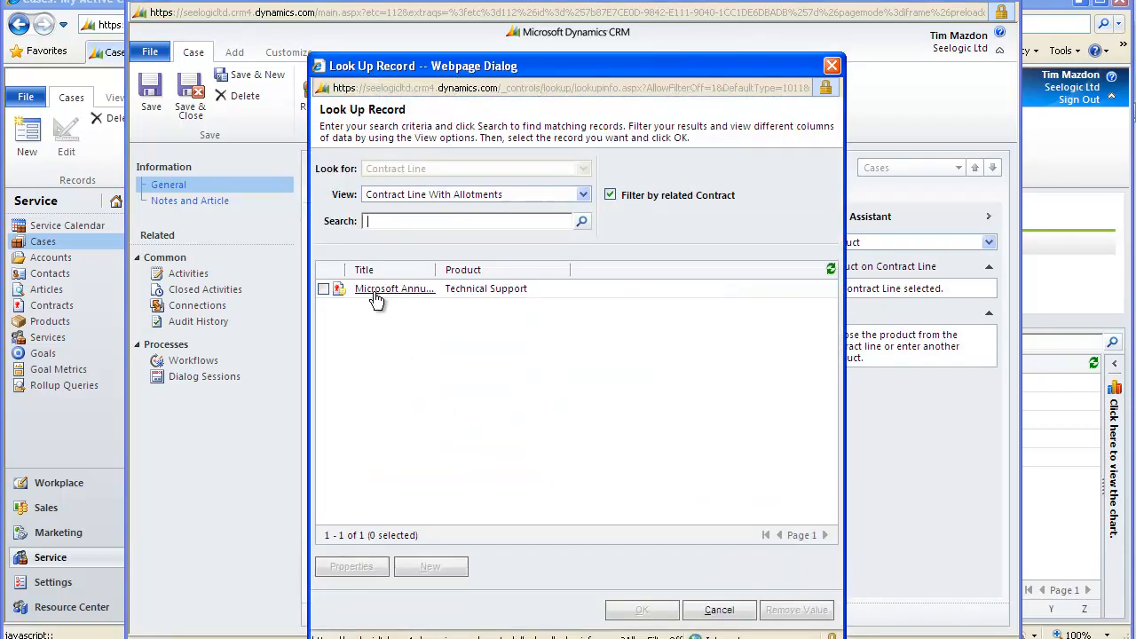
pyautogui.click(324, 287)
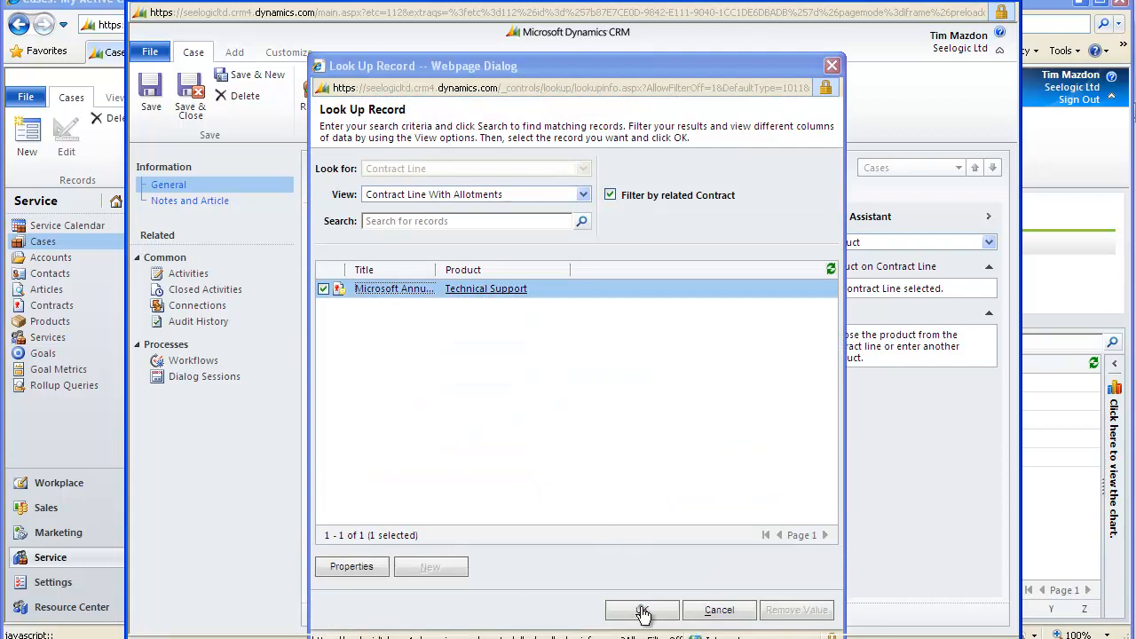
pyautogui.click(643, 611)
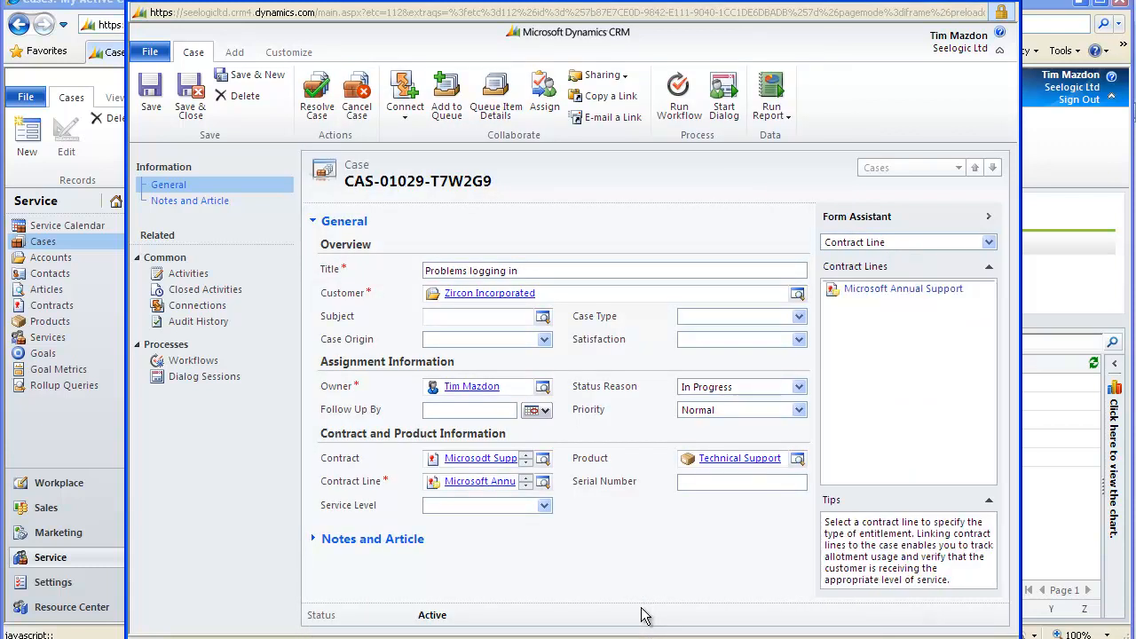
pyautogui.moveTo(284, 210)
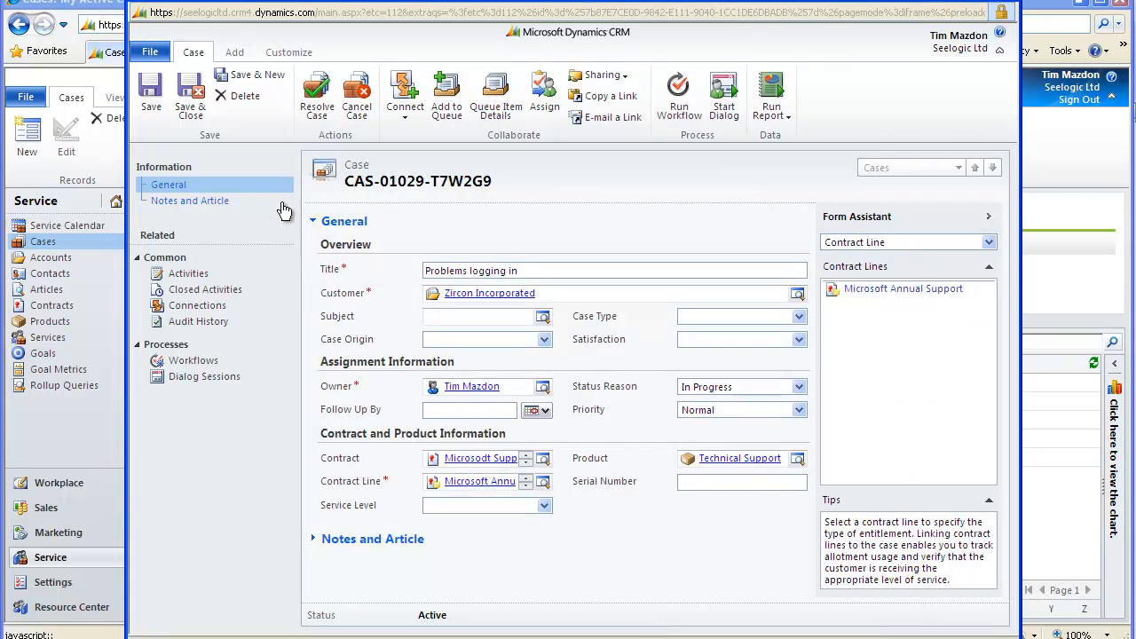
pyautogui.moveTo(151, 92)
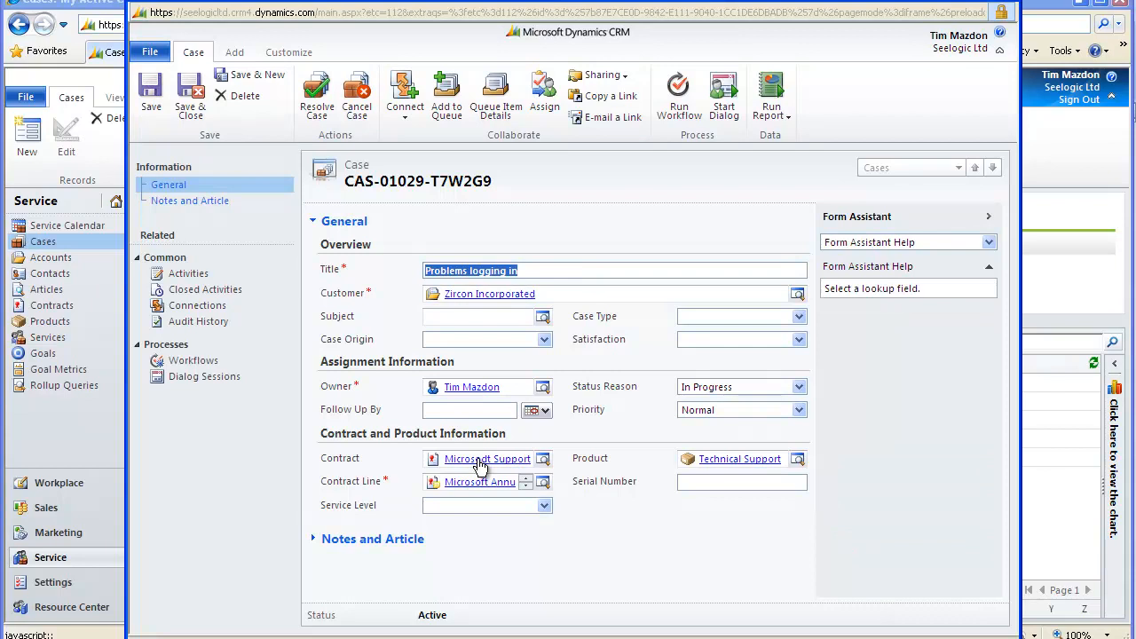
# Step: Review the Microsodt Support contract's linked case and the Microsoft Annual Support line with 20 allotments remaining
pyautogui.click(487, 458)
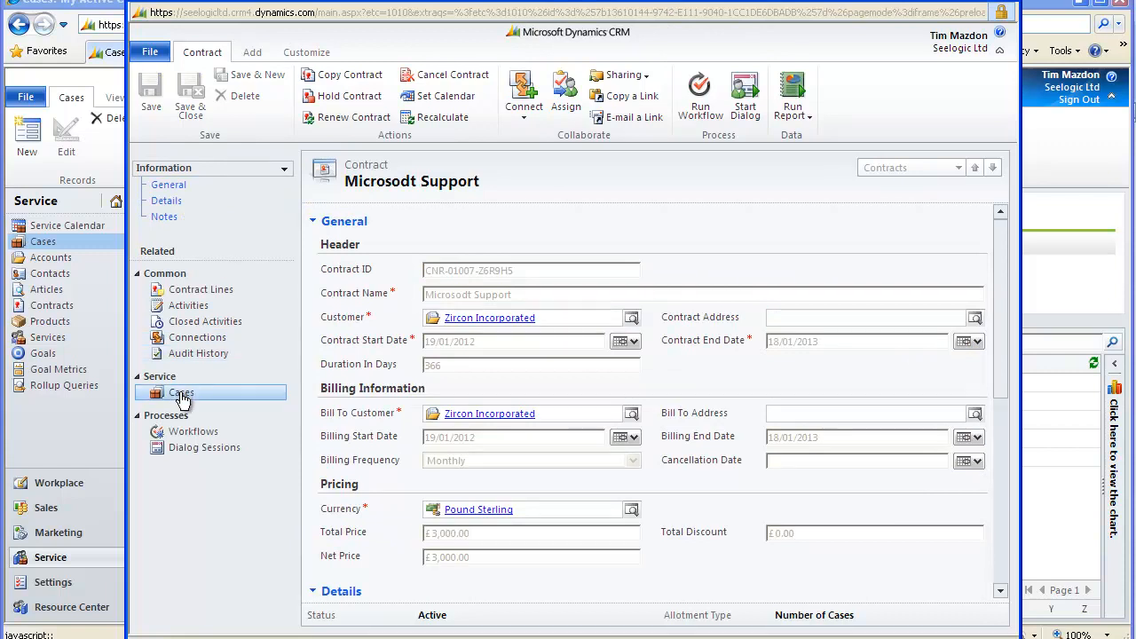
pyautogui.click(181, 392)
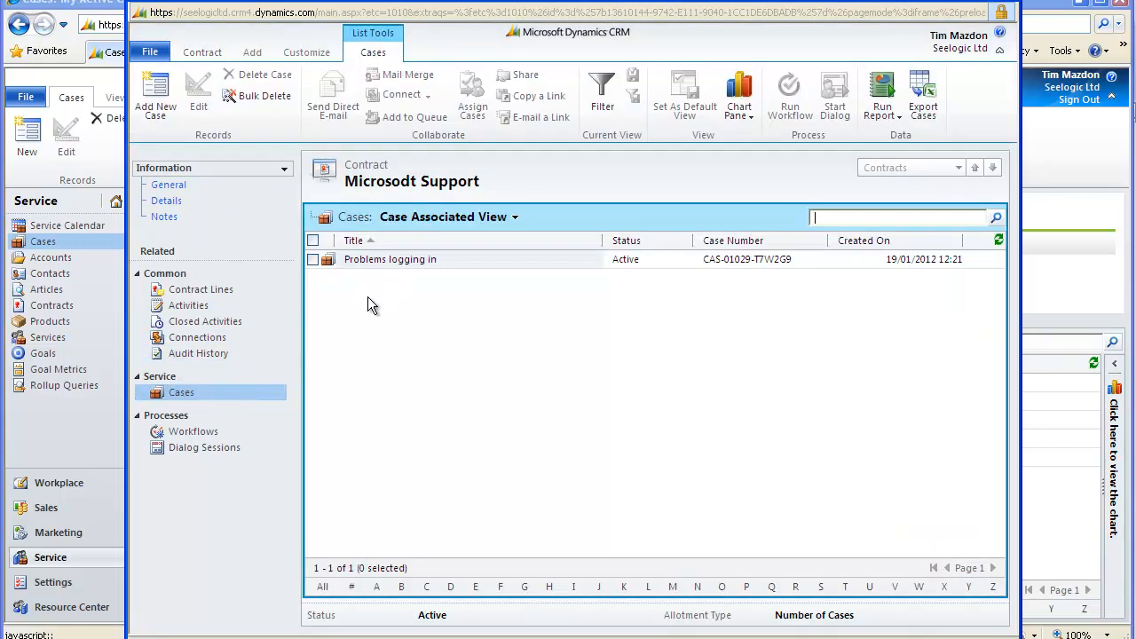
pyautogui.moveTo(199, 290)
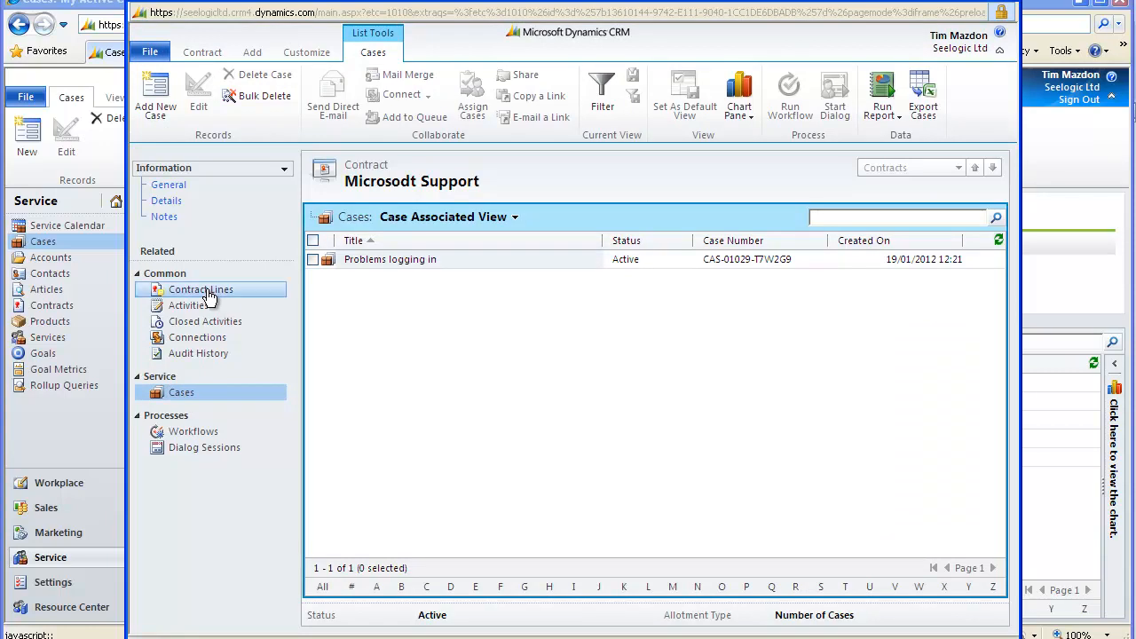
pyautogui.click(201, 289)
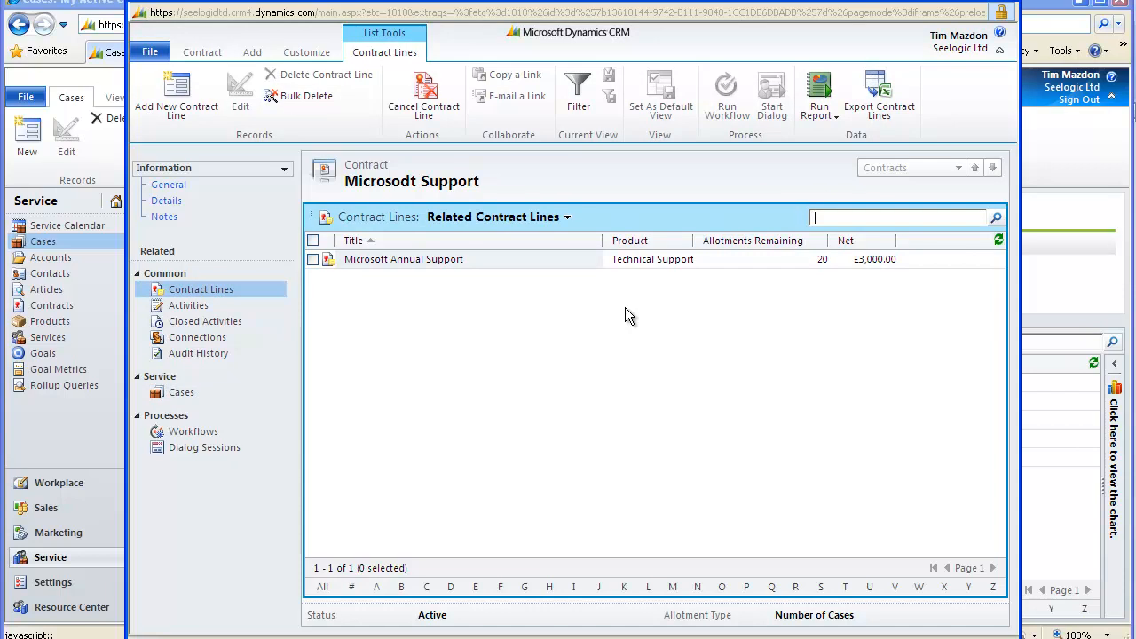
pyautogui.moveTo(632, 316)
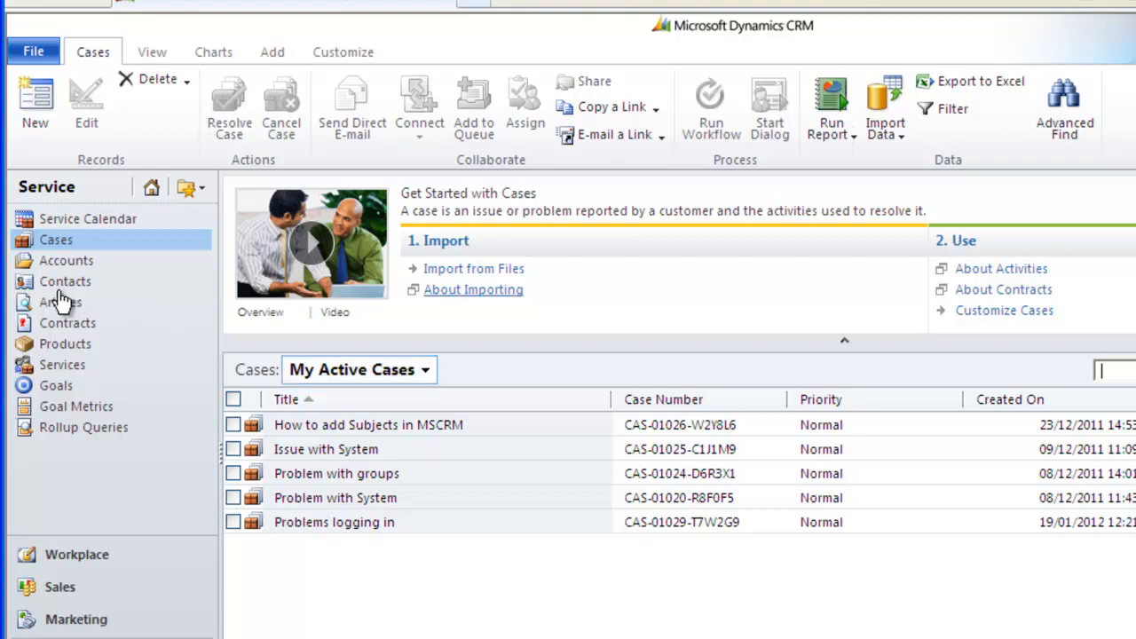
# Step: Return to My Contracts, where Microsodt Support for Zircon Incorporated appears with the other two contracts
pyautogui.click(68, 323)
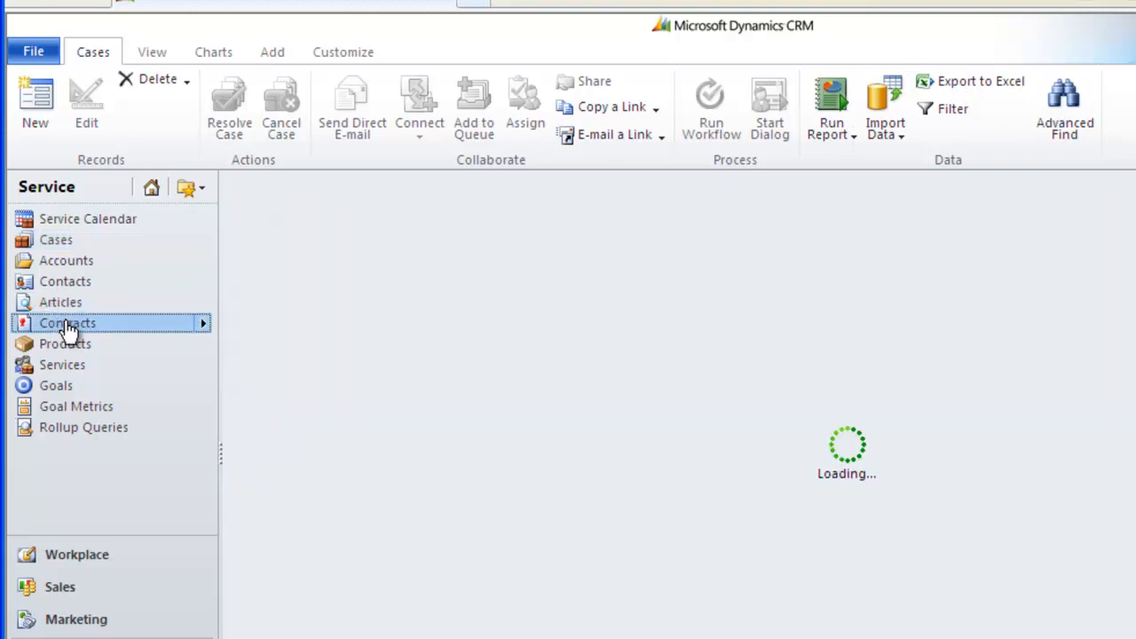
pyautogui.click(68, 323)
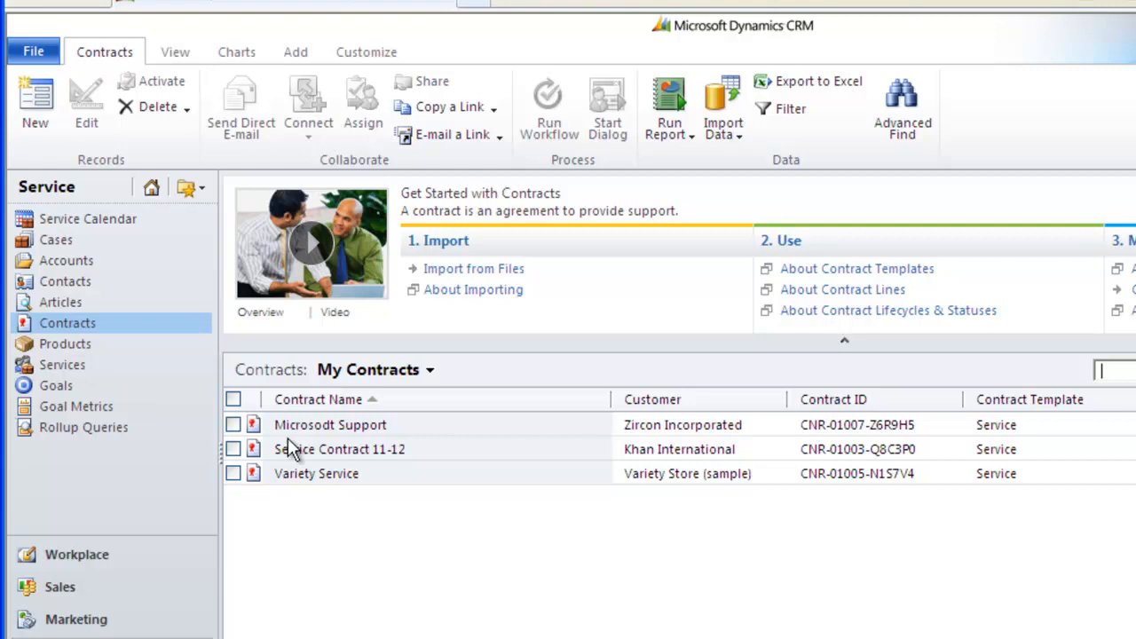
pyautogui.moveTo(328, 435)
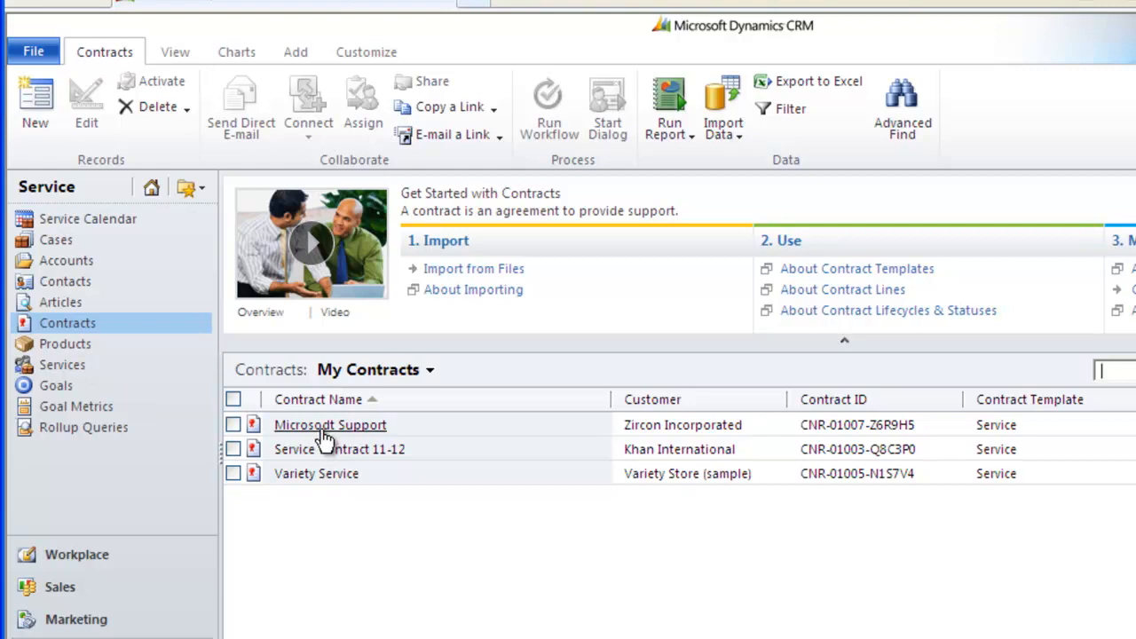
pyautogui.moveTo(419, 567)
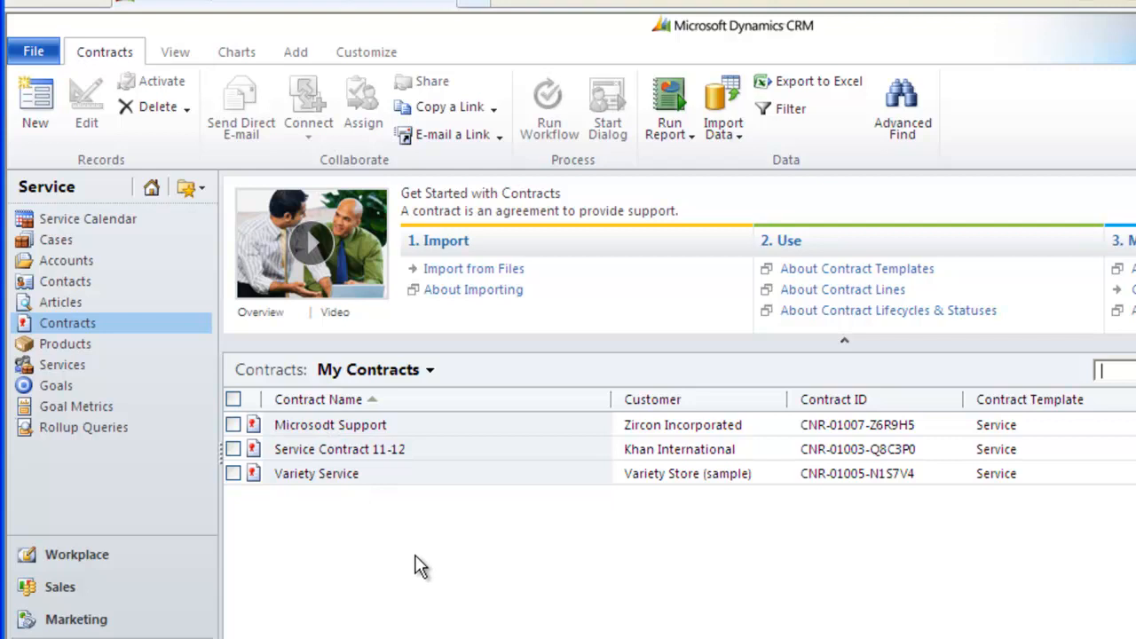